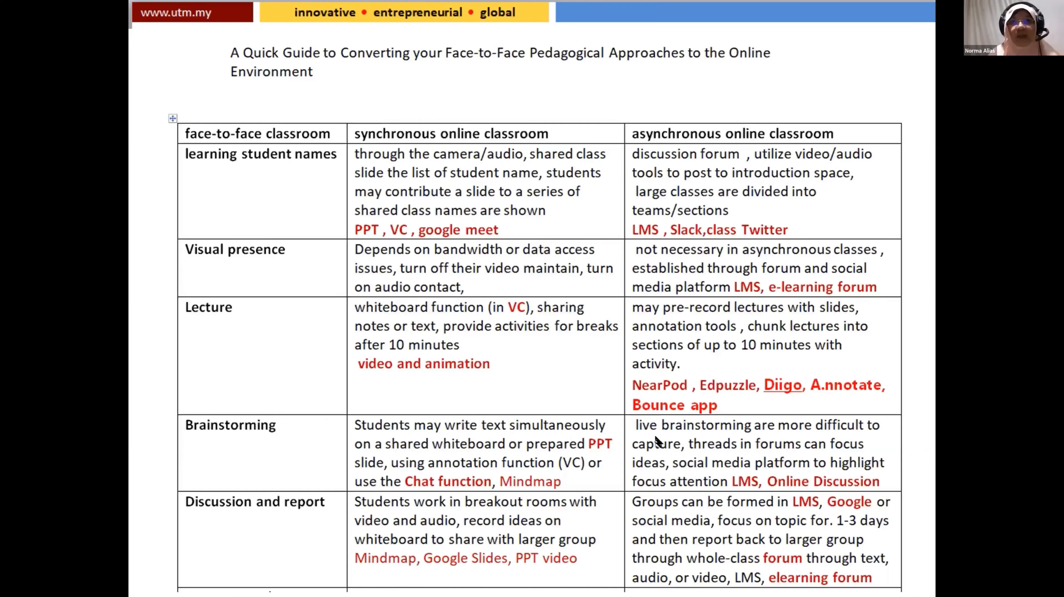
{"action": "mouse_move", "coordinate": [743, 46]}
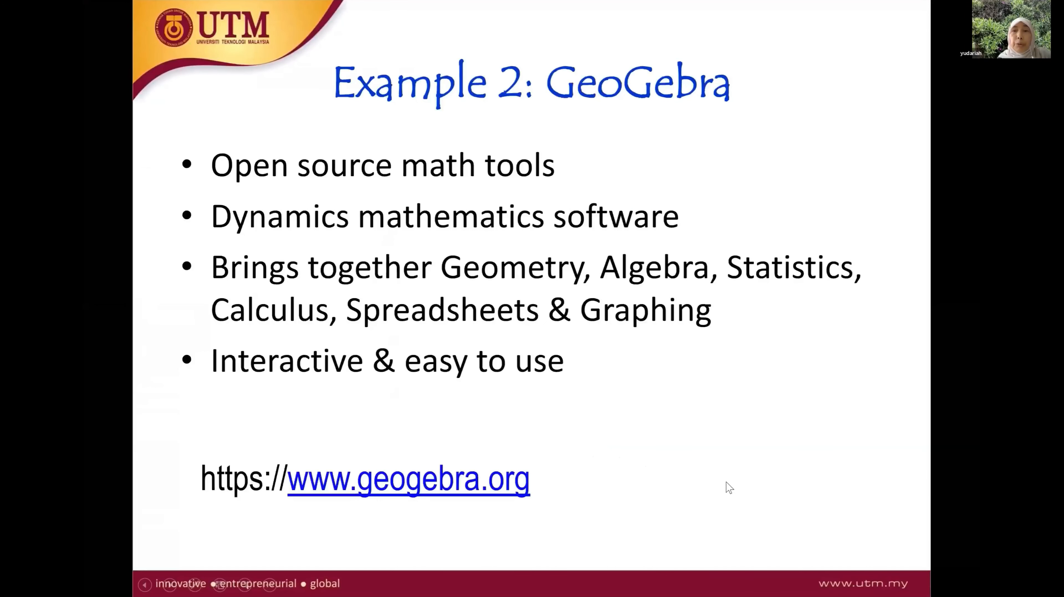
{"action": "mouse_move", "coordinate": [683, 173]}
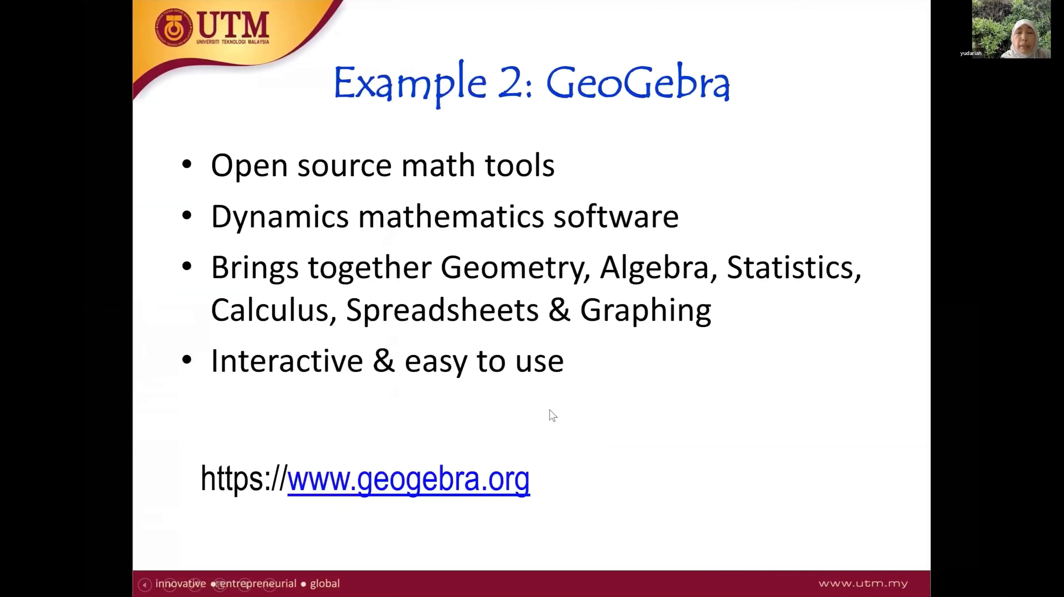
{"action": "mouse_move", "coordinate": [335, 506]}
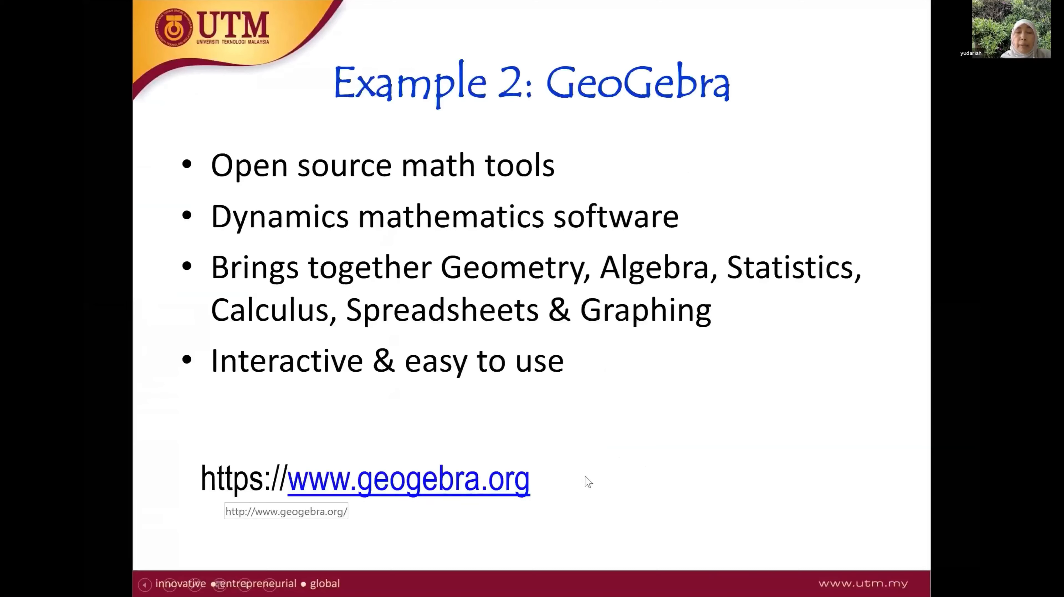
{"action": "mouse_move", "coordinate": [649, 459]}
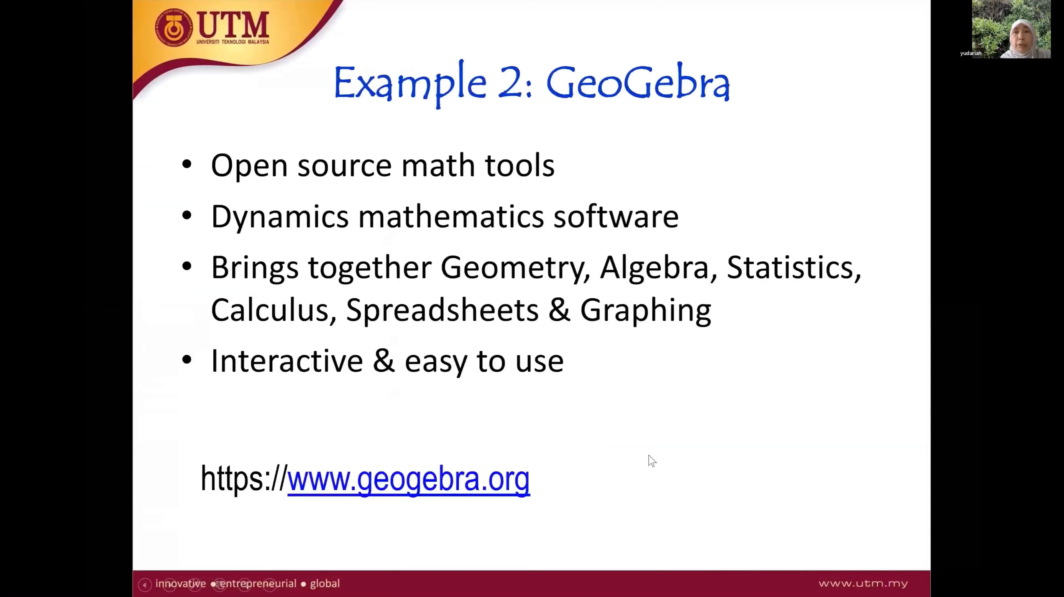
{"action": "mouse_move", "coordinate": [498, 490]}
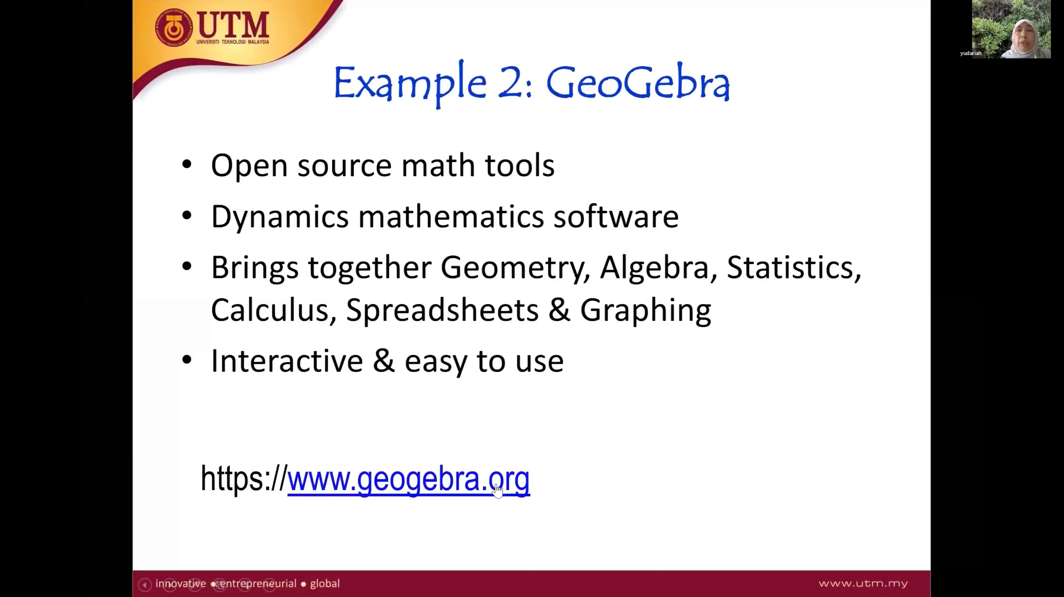
{"action": "mouse_move", "coordinate": [620, 107]}
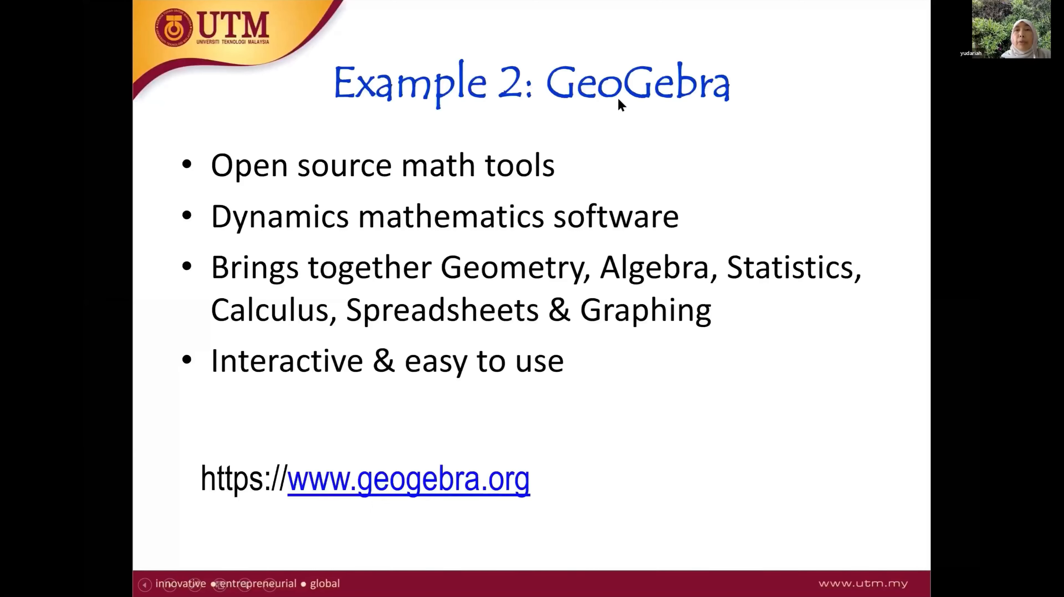
{"action": "mouse_move", "coordinate": [364, 488]}
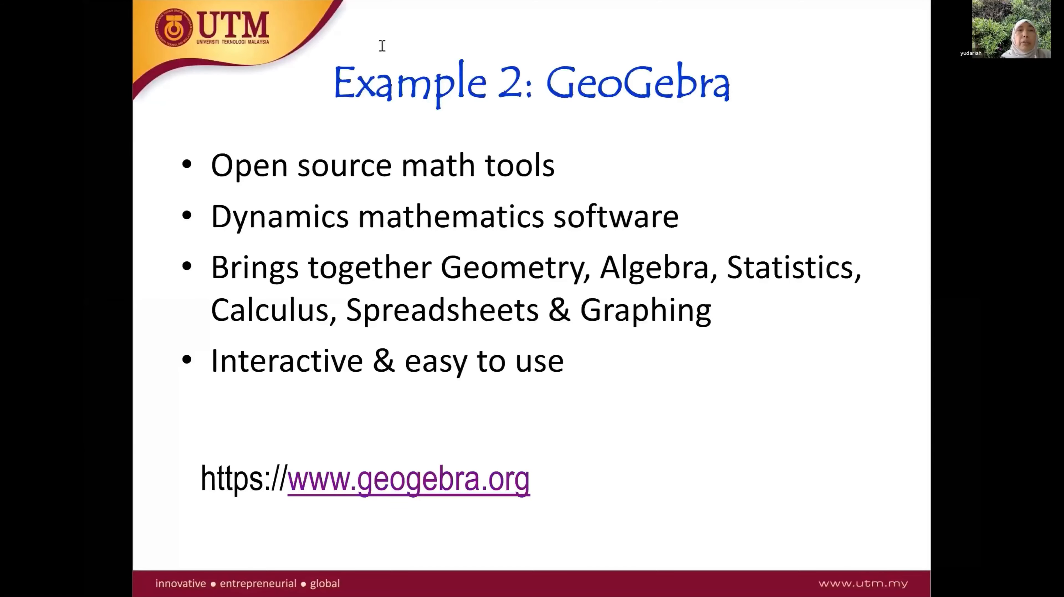
Step: Go to geogebra.org from the slide and launch the Notes app from its app list
{"action": "left_click", "coordinate": [391, 482]}
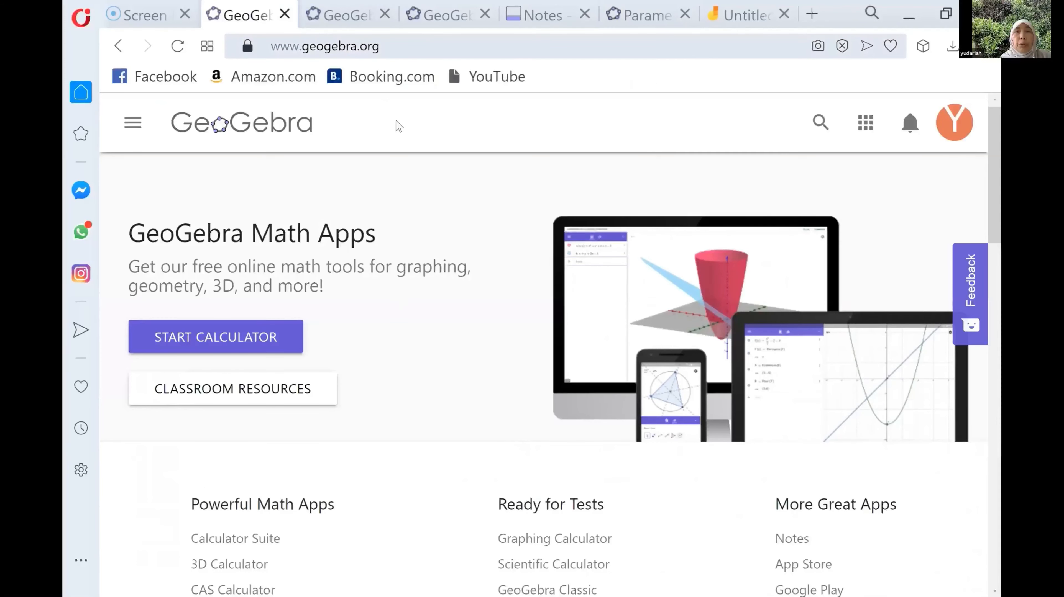
{"action": "scroll", "scroll_direction": "down", "scroll_amount": 3}
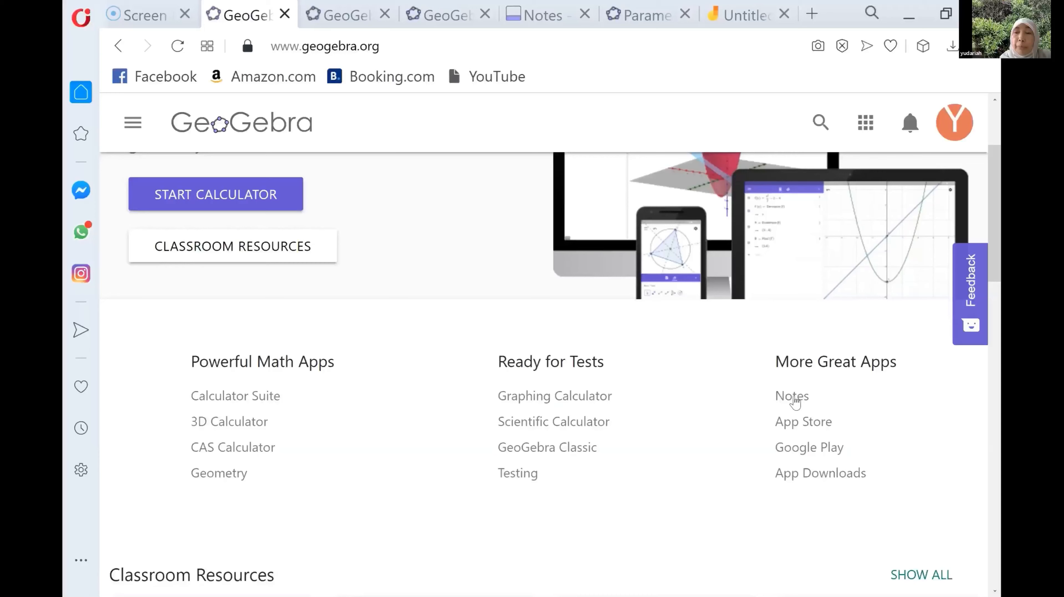
{"action": "left_click", "coordinate": [791, 397]}
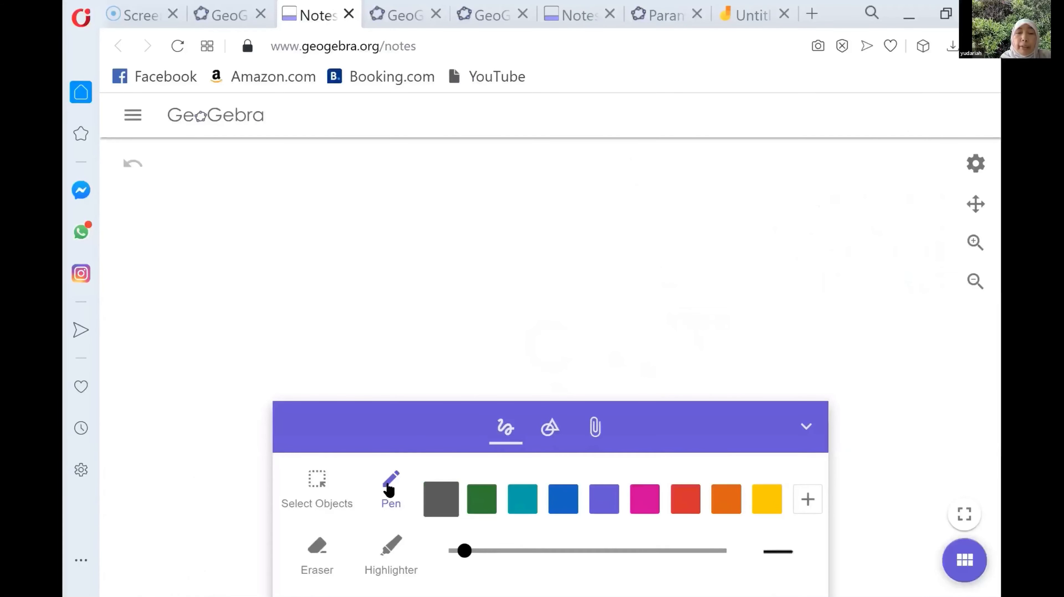
Step: Handwrite 'Task' and 'Solve y' = x + y' in black pen, then hide the toolbox
{"action": "left_click", "coordinate": [441, 500]}
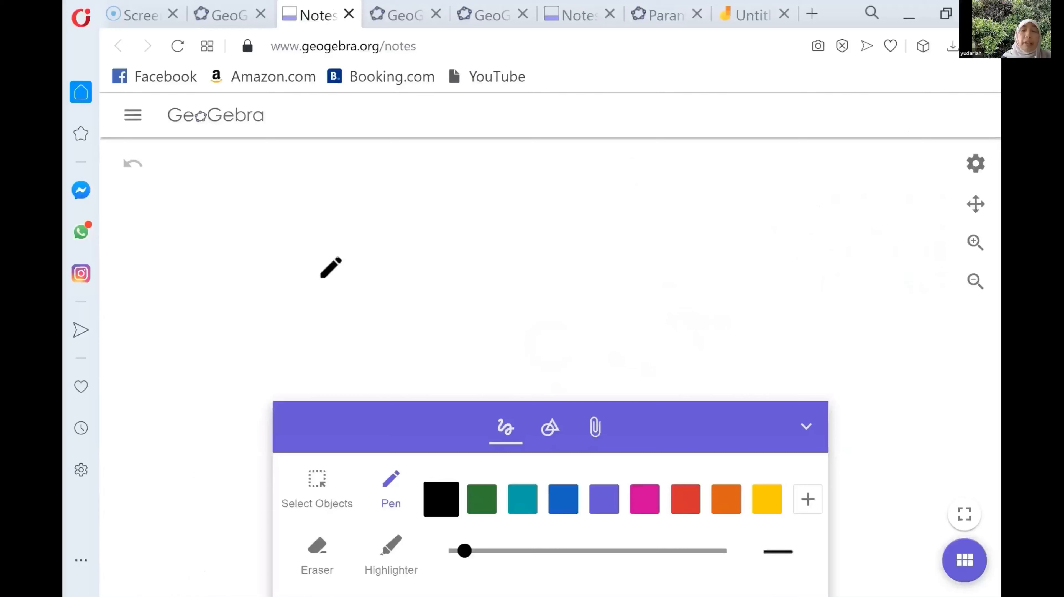
{"action": "mouse_move", "coordinate": [318, 271]}
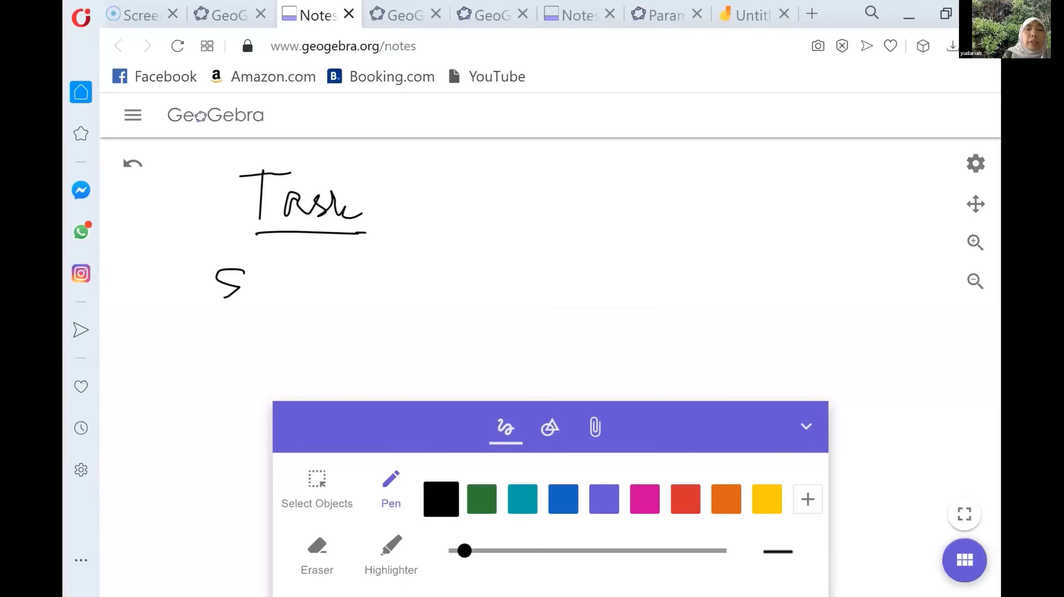
{"action": "left_click_drag", "start_coordinate": [230, 285], "coordinate": [323, 281]}
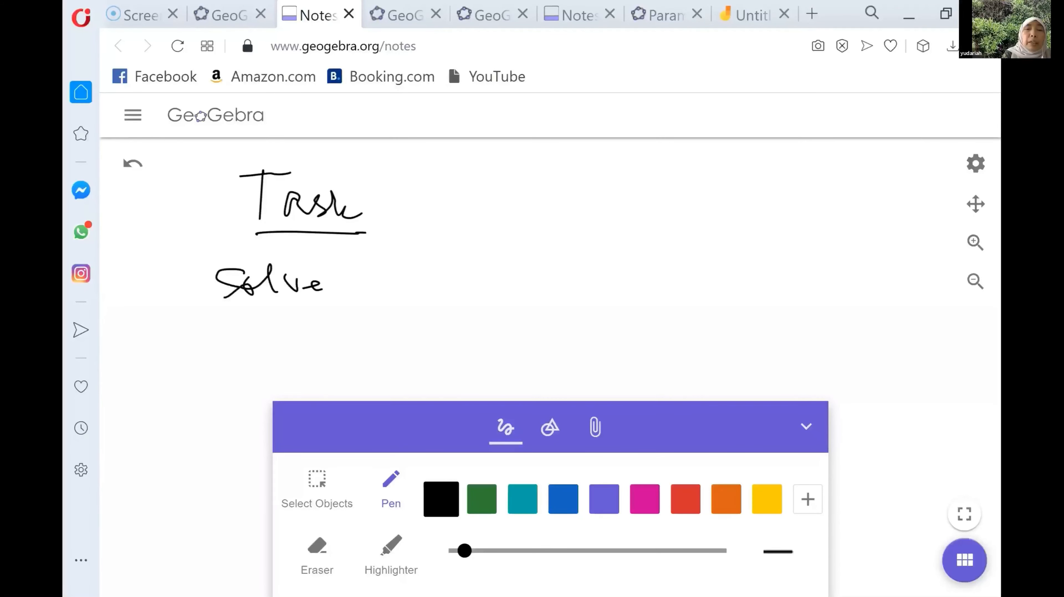
{"action": "left_click_drag", "start_coordinate": [370, 274], "coordinate": [390, 309]}
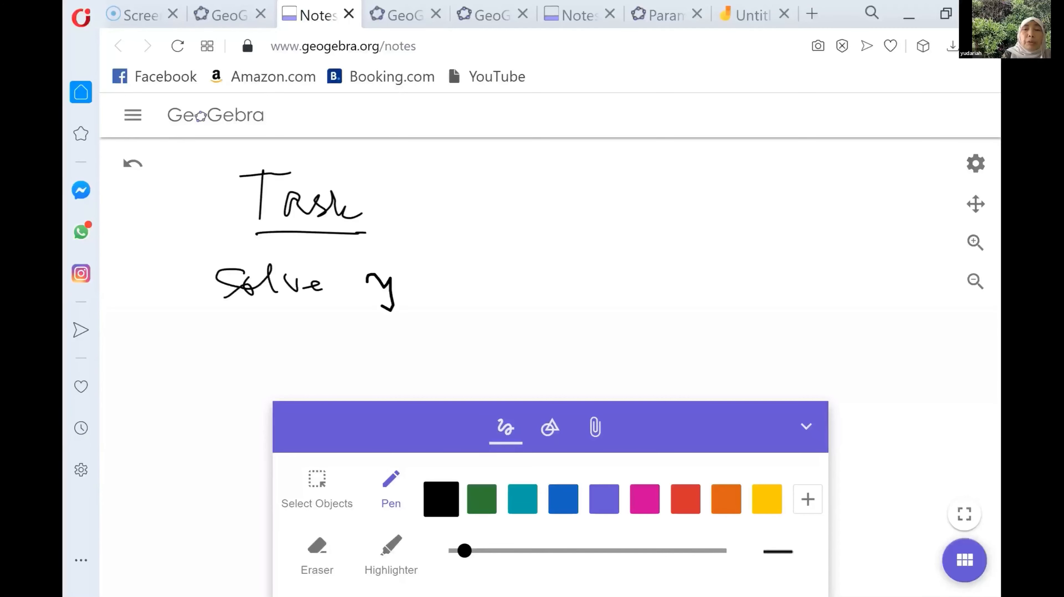
{"action": "left_click_drag", "start_coordinate": [407, 271], "coordinate": [584, 313]}
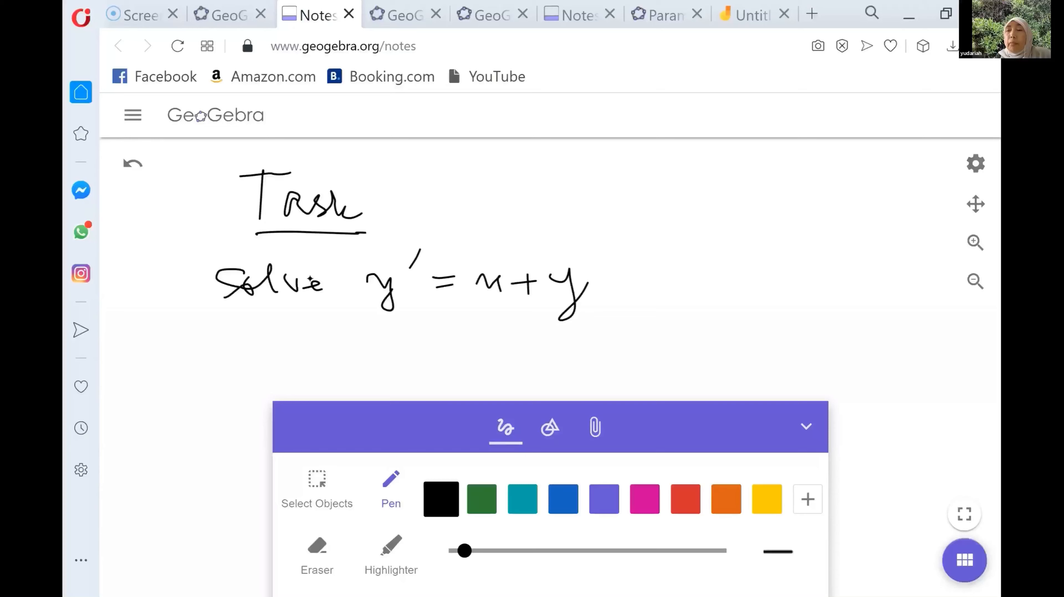
{"action": "left_click", "coordinate": [805, 426]}
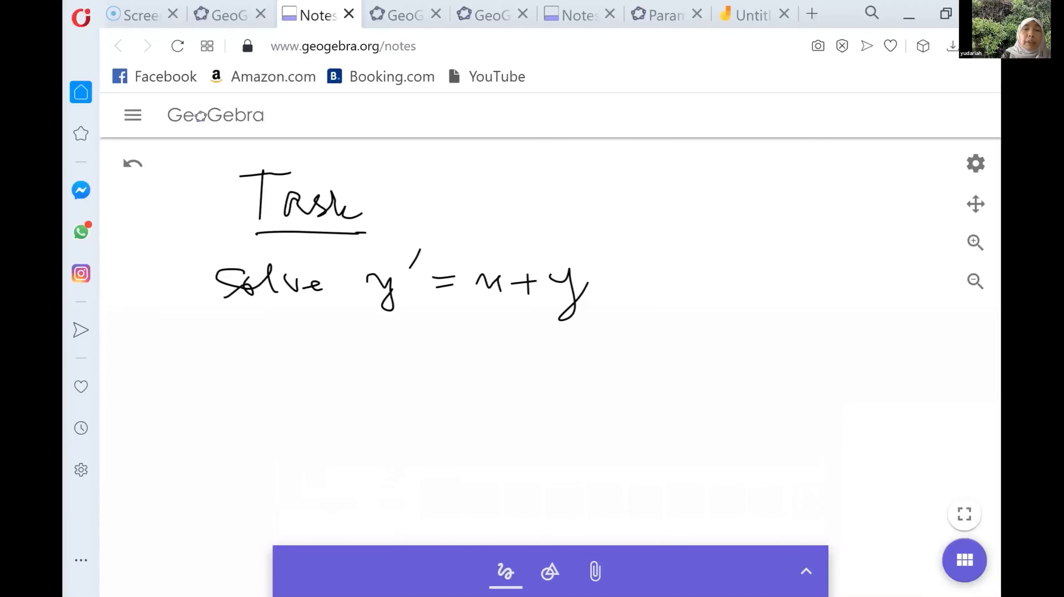
Step: Insert a graphing calculator into the note and enter y'=x+y
{"action": "left_click", "coordinate": [132, 164]}
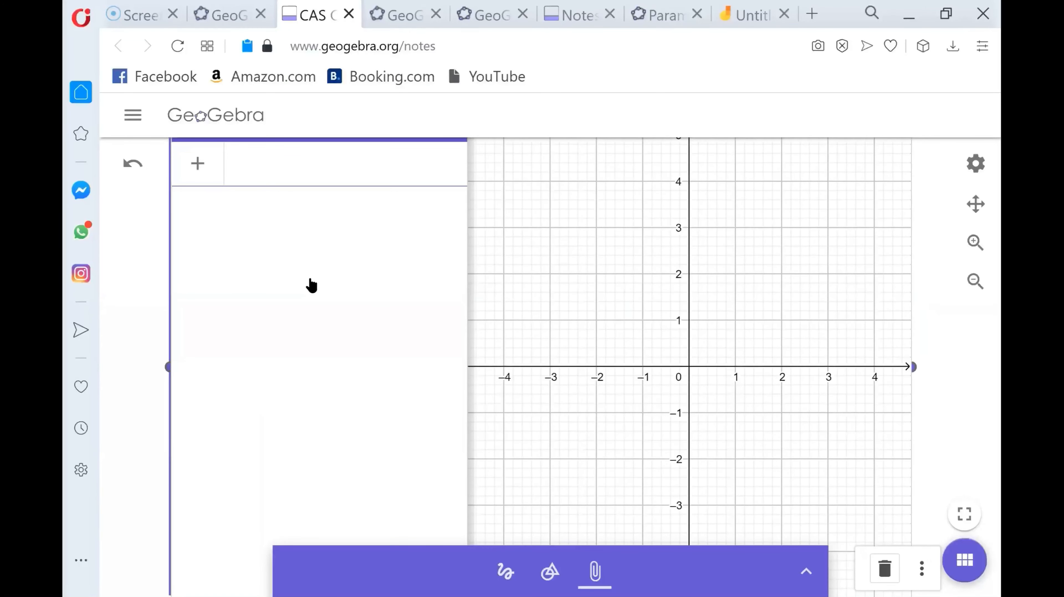
{"action": "type", "text": "y"}
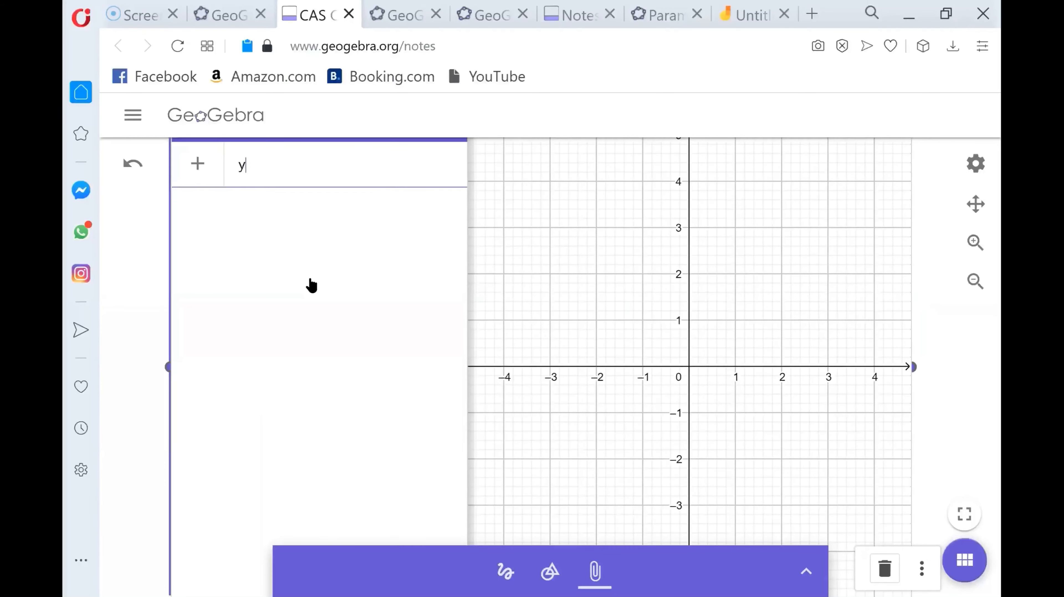
{"action": "type", "text": "'="}
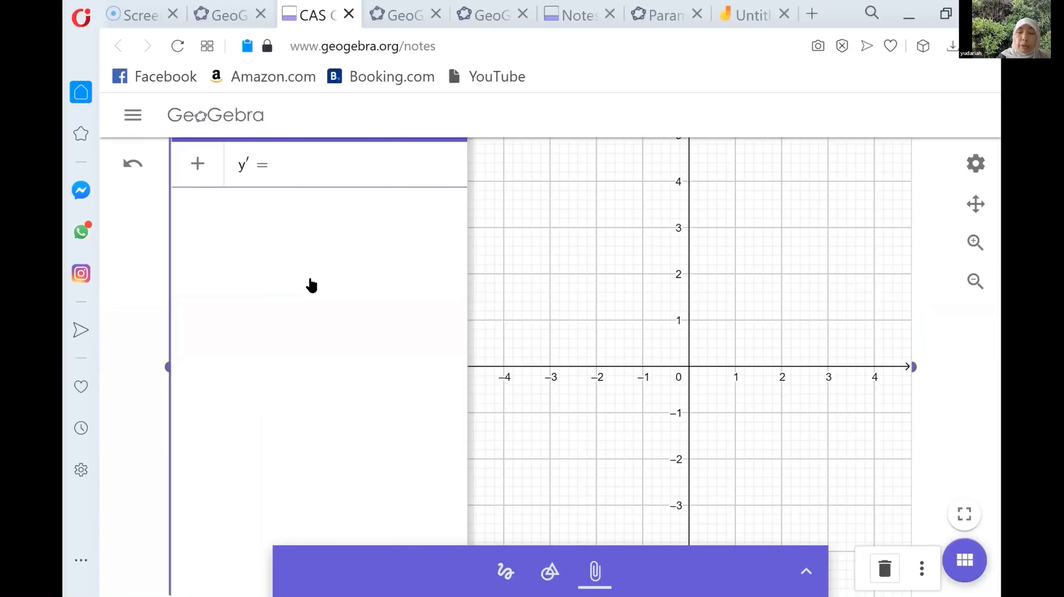
{"action": "type", "text": "x+y"}
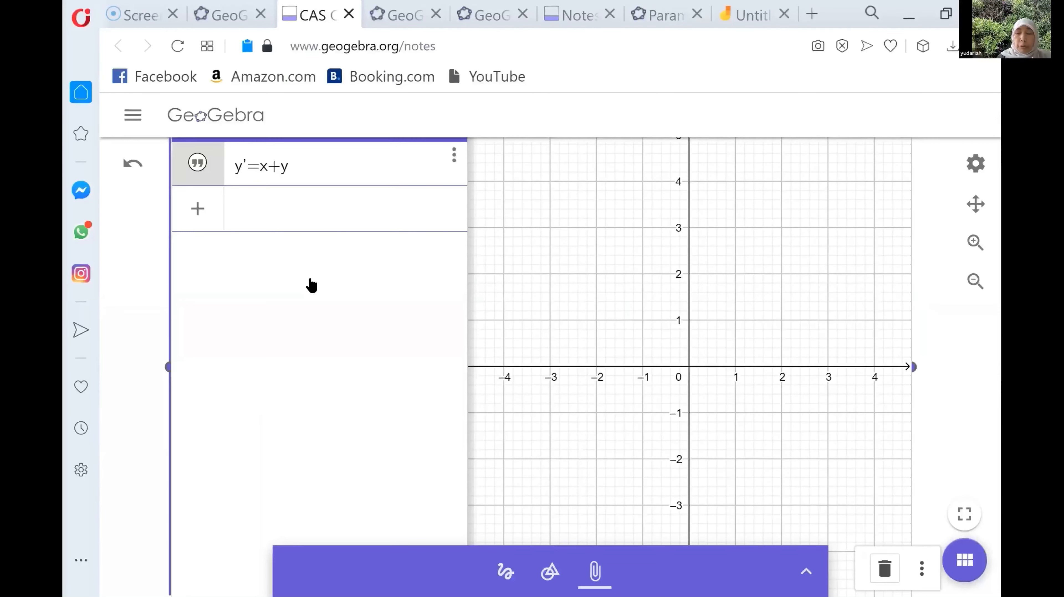
Step: Evaluate SolveODE(x+y) to get y = c1 e^x − x − 1 graphed
{"action": "type", "text": "solve"}
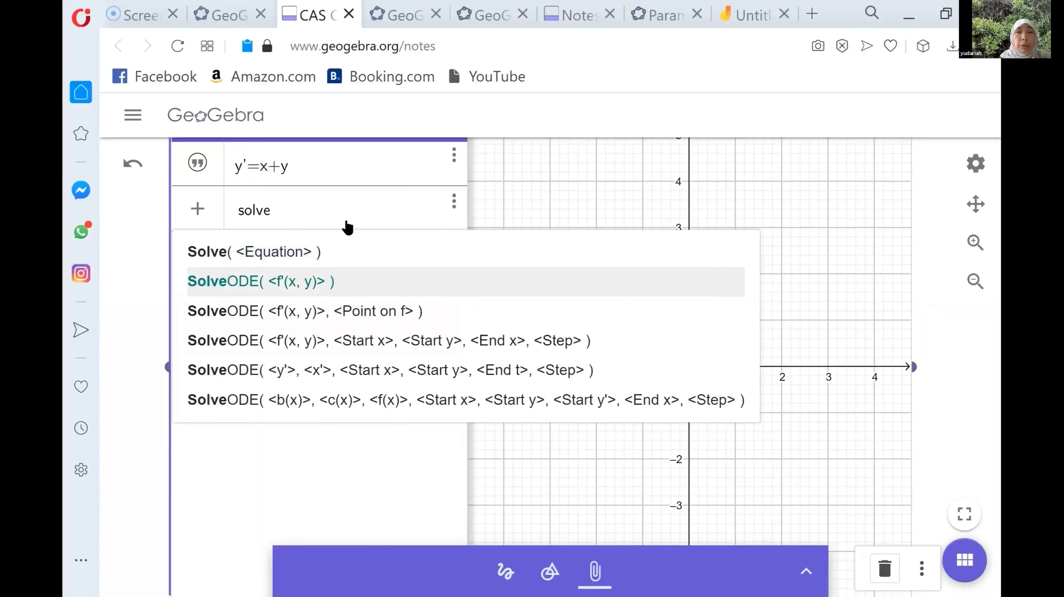
{"action": "left_click", "coordinate": [260, 282]}
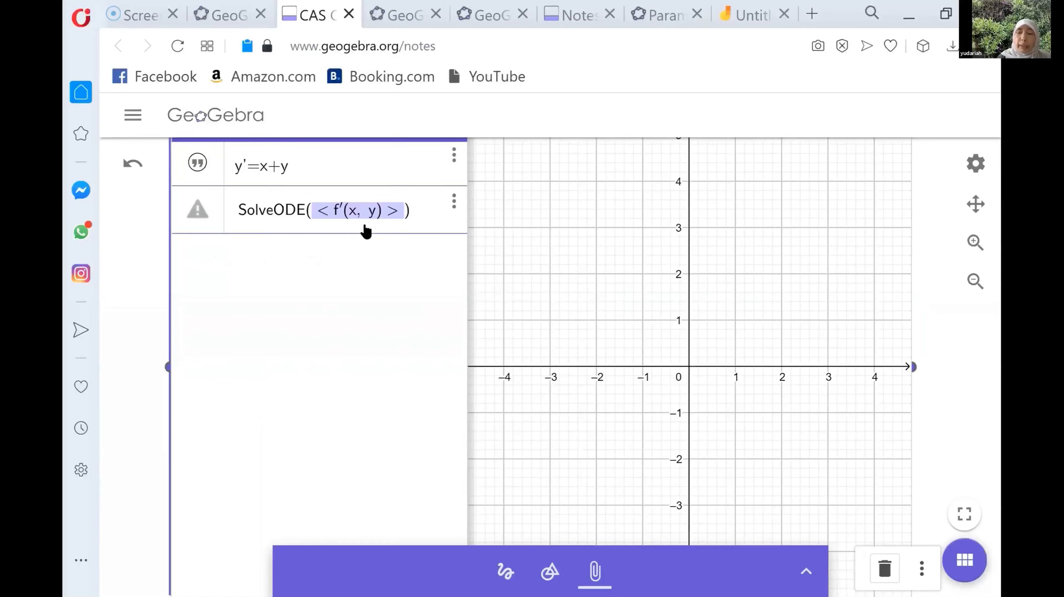
{"action": "type", "text": "x + y"}
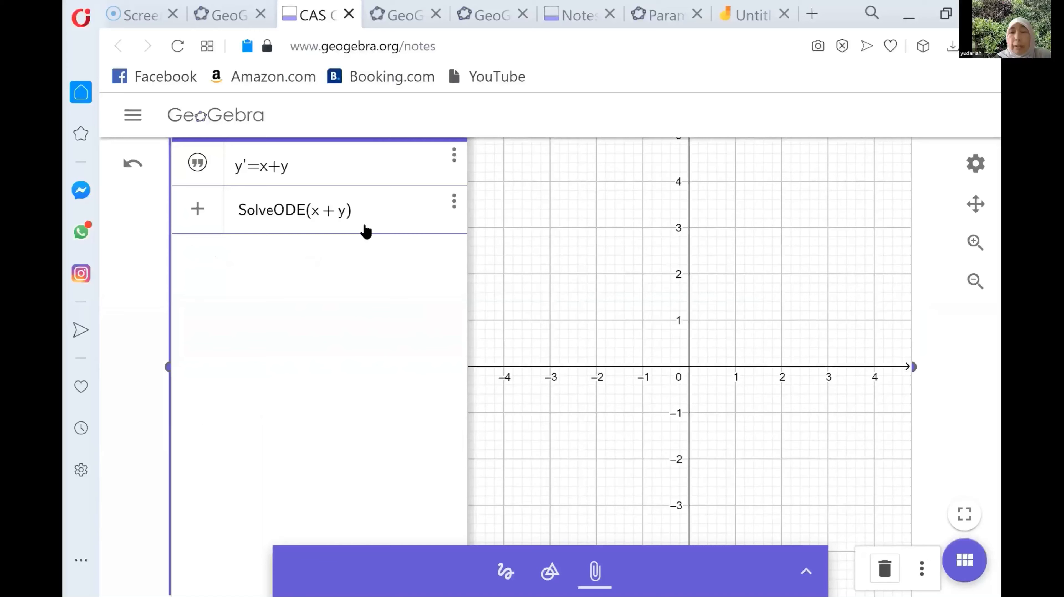
{"action": "key", "text": "Enter"}
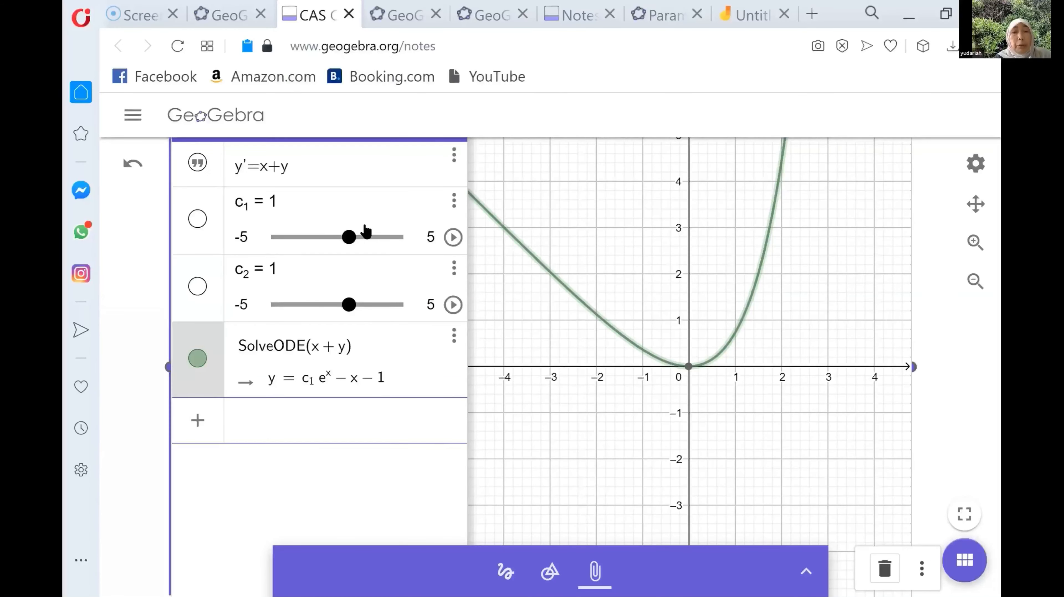
{"action": "left_click", "coordinate": [339, 426]}
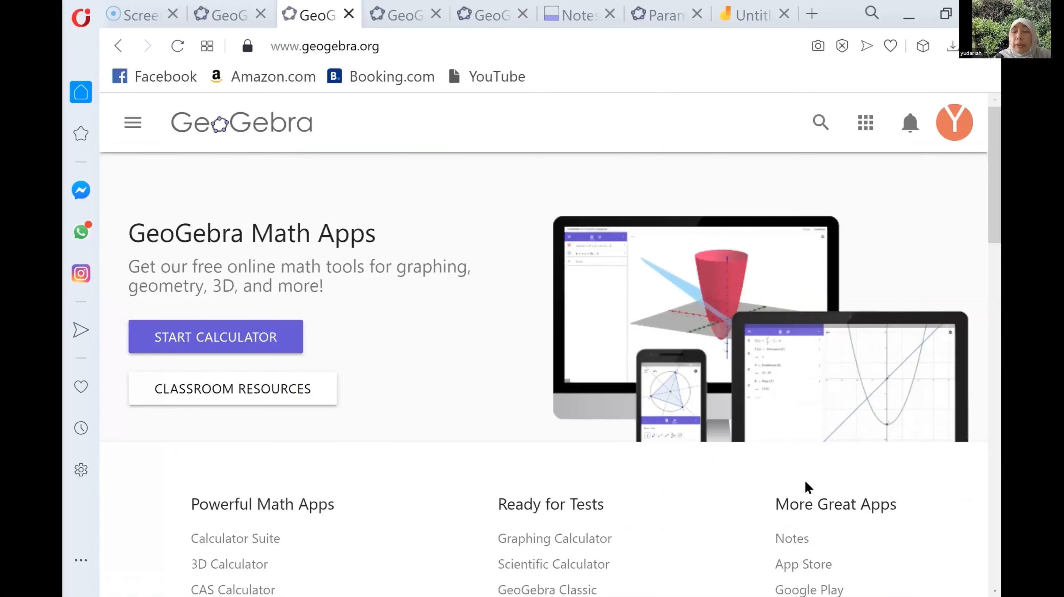
Step: Scroll the geogebra.org home page down to its math app listings
{"action": "scroll", "scroll_direction": "down", "scroll_amount": 3}
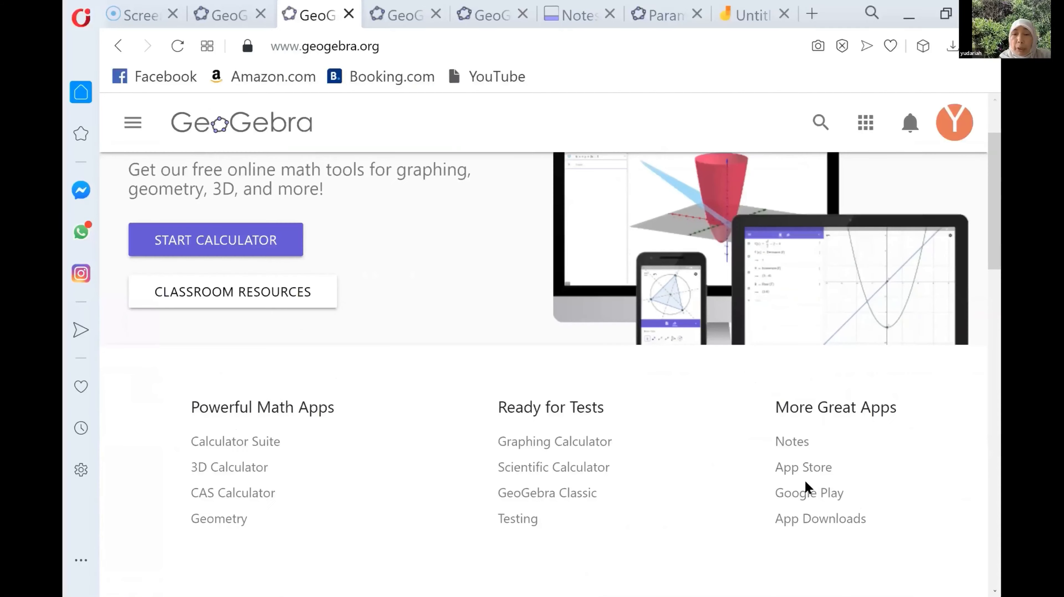
{"action": "mouse_move", "coordinate": [566, 500]}
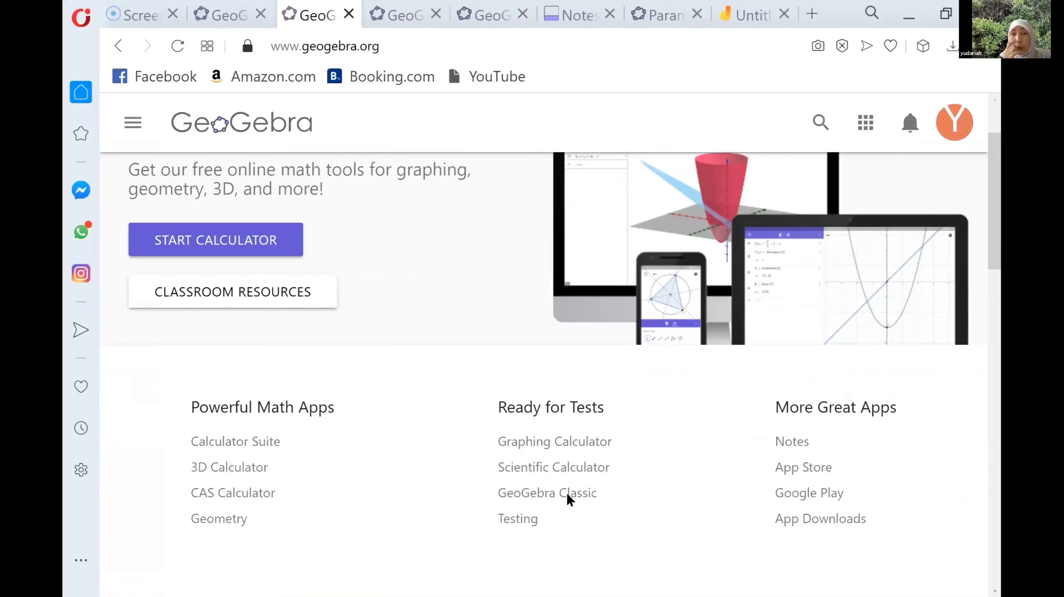
Step: In GeoGebra Classic 3D Graphics, graph Curve(2cos(t), 2sin(t), 3, t, 0, 2π) as a circle at height 3
{"action": "left_click", "coordinate": [545, 493]}
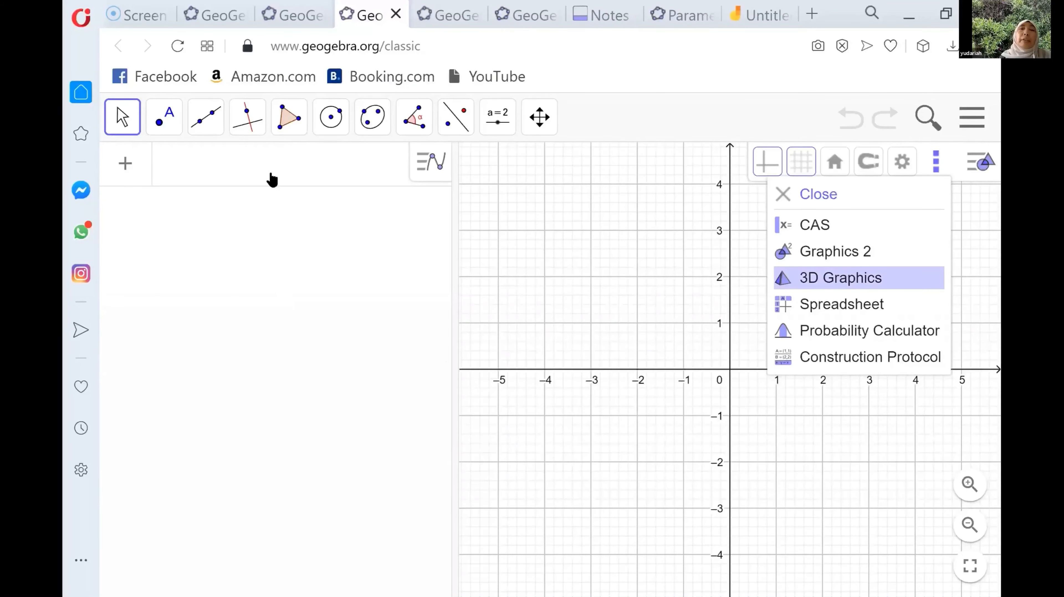
{"action": "left_click", "coordinate": [840, 278]}
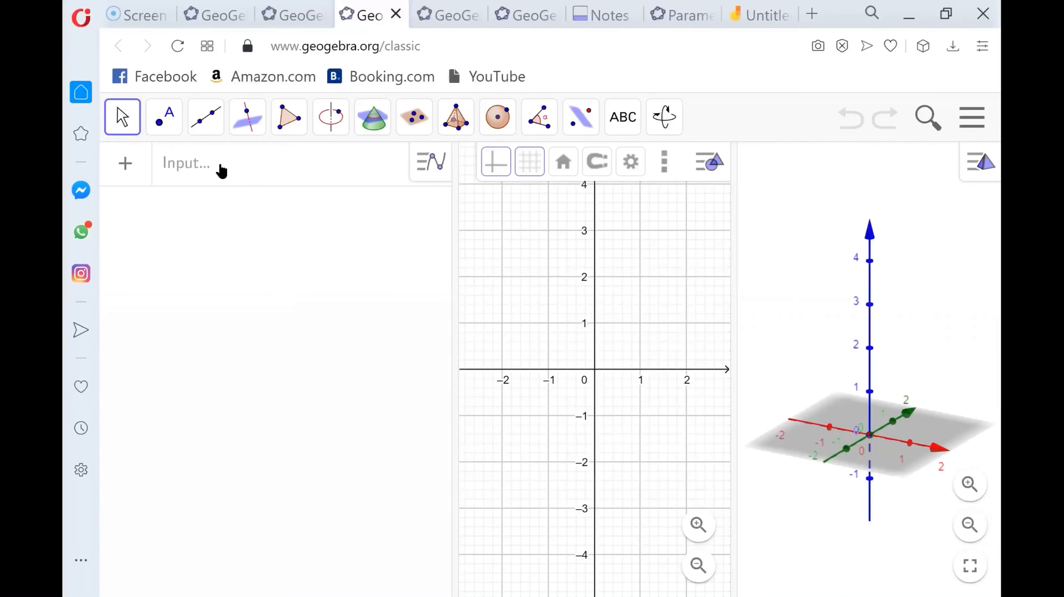
{"action": "left_click", "coordinate": [218, 170]}
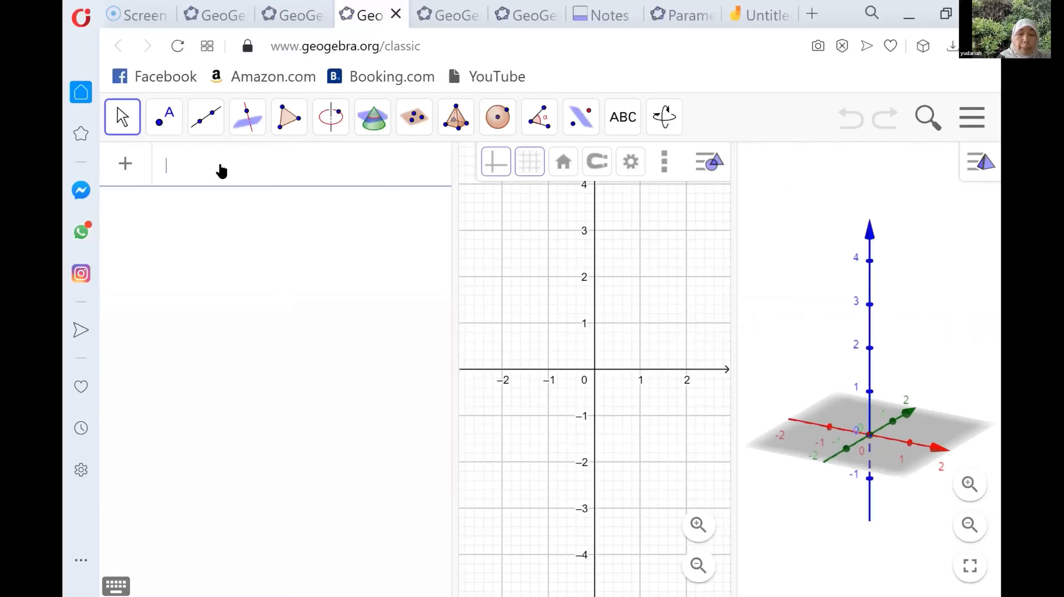
{"action": "type", "text": "c"}
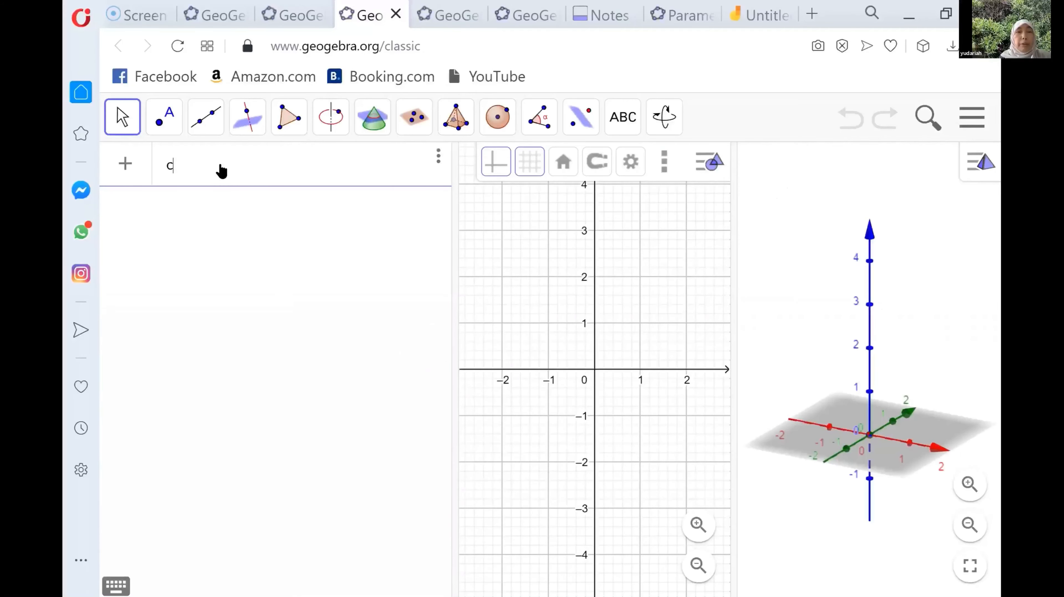
{"action": "type", "text": "urve"}
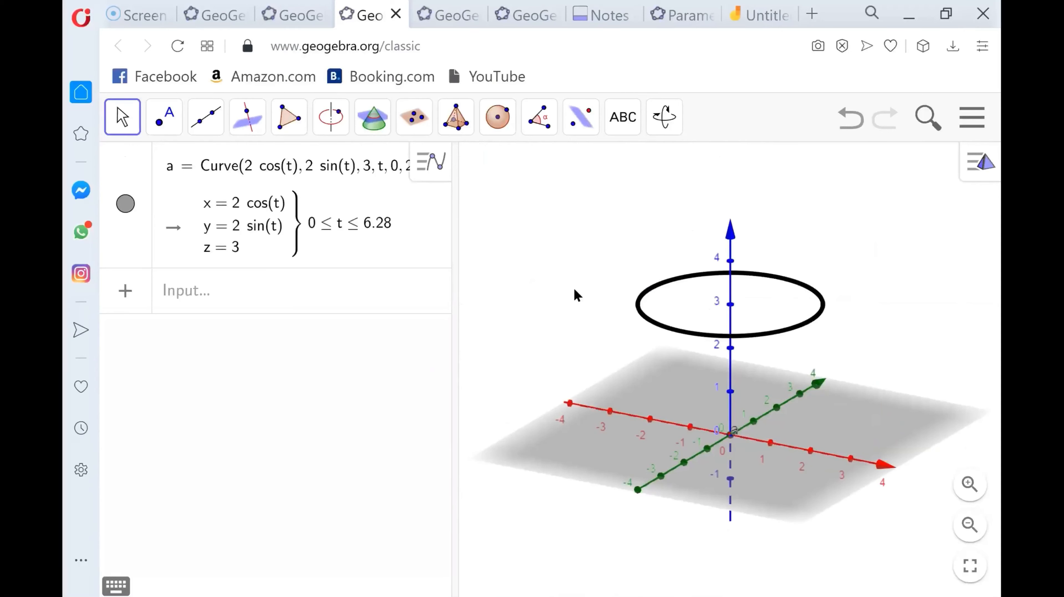
{"action": "mouse_move", "coordinate": [716, 482]}
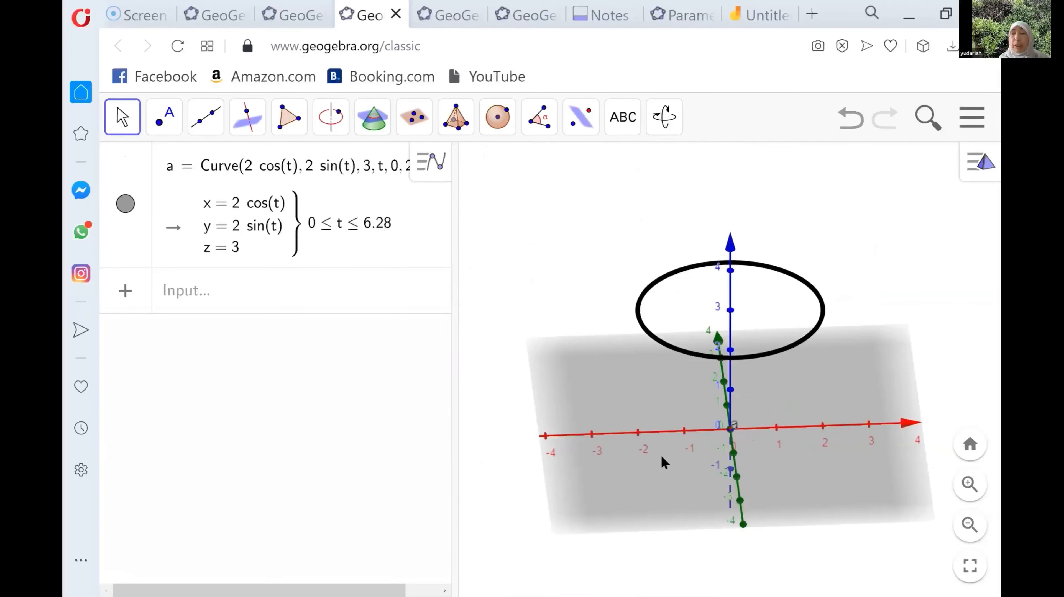
{"action": "left_click_drag", "start_coordinate": [665, 462], "coordinate": [511, 288]}
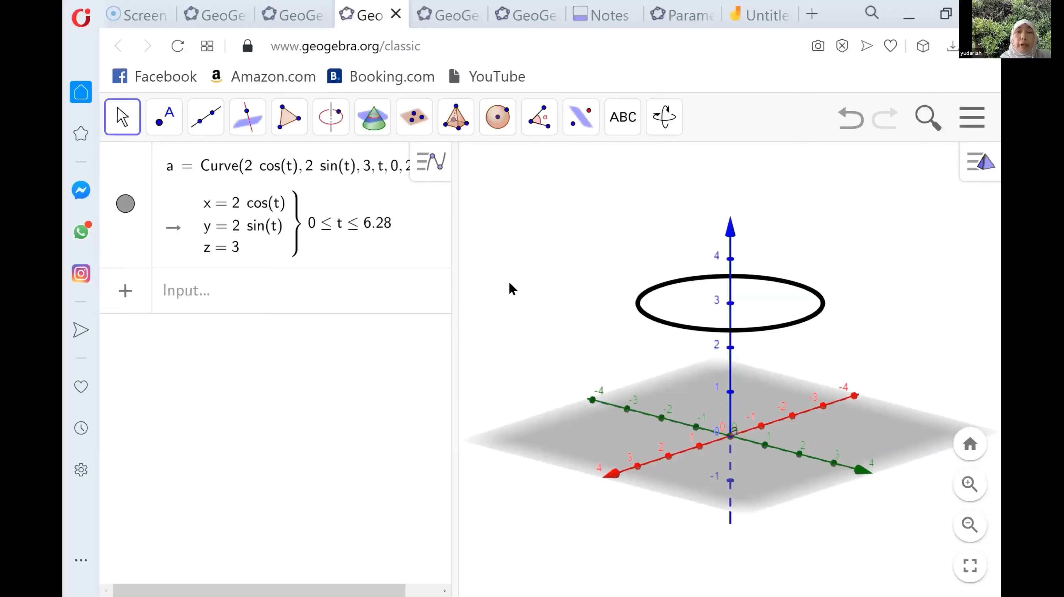
{"action": "mouse_move", "coordinate": [239, 333]}
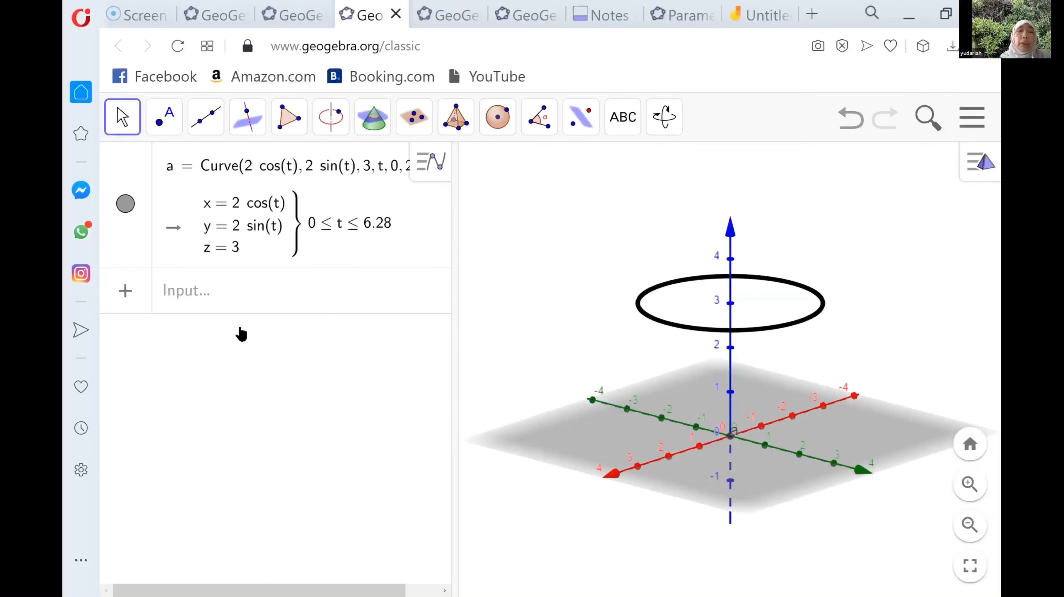
{"action": "left_click", "coordinate": [216, 298]}
{"action": "type", "text": "A = (2, 0, 3"}
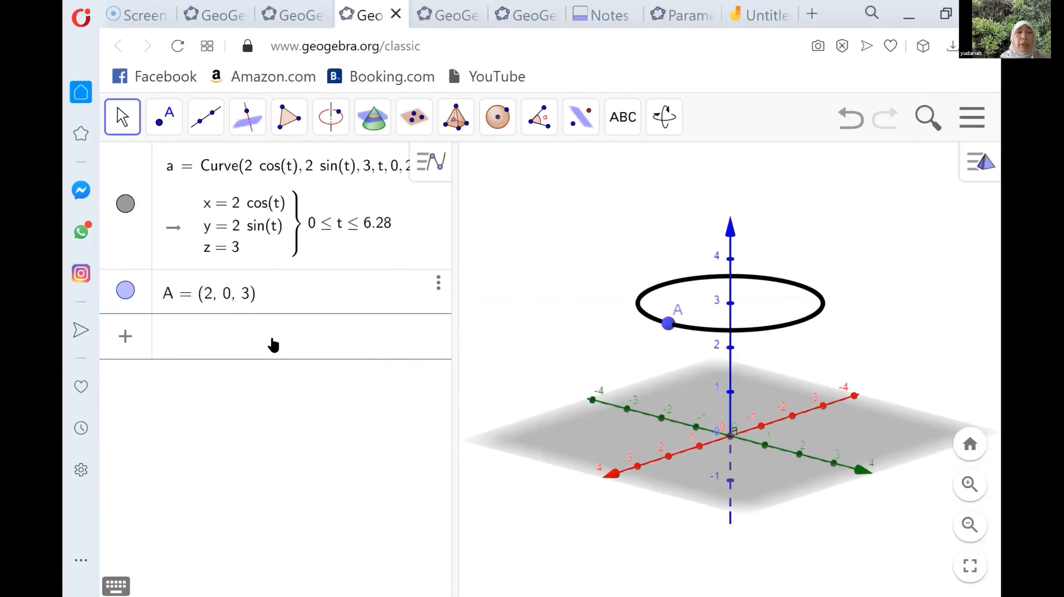
Step: Add point A = (2, 0, 3) on the circle and delete the stray slider entry b
{"action": "type", "text": "create slider"}
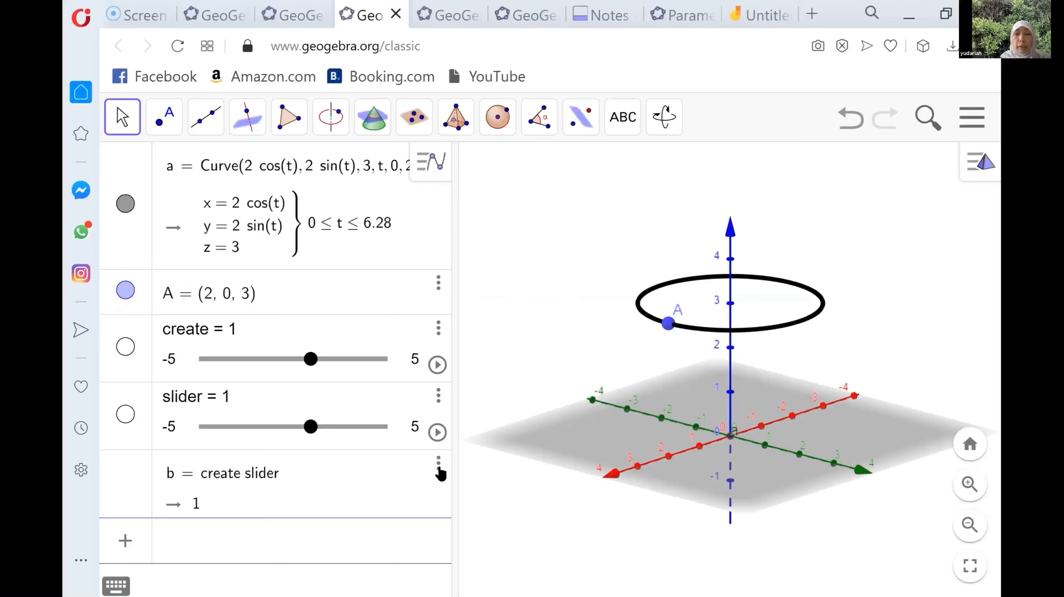
{"action": "left_click", "coordinate": [438, 463]}
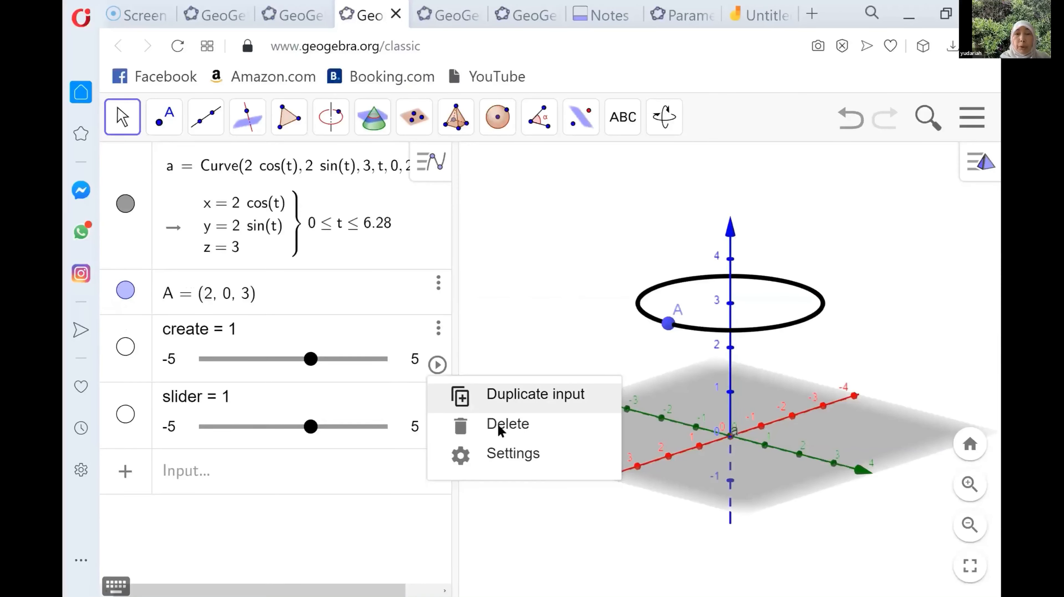
{"action": "left_click", "coordinate": [508, 423]}
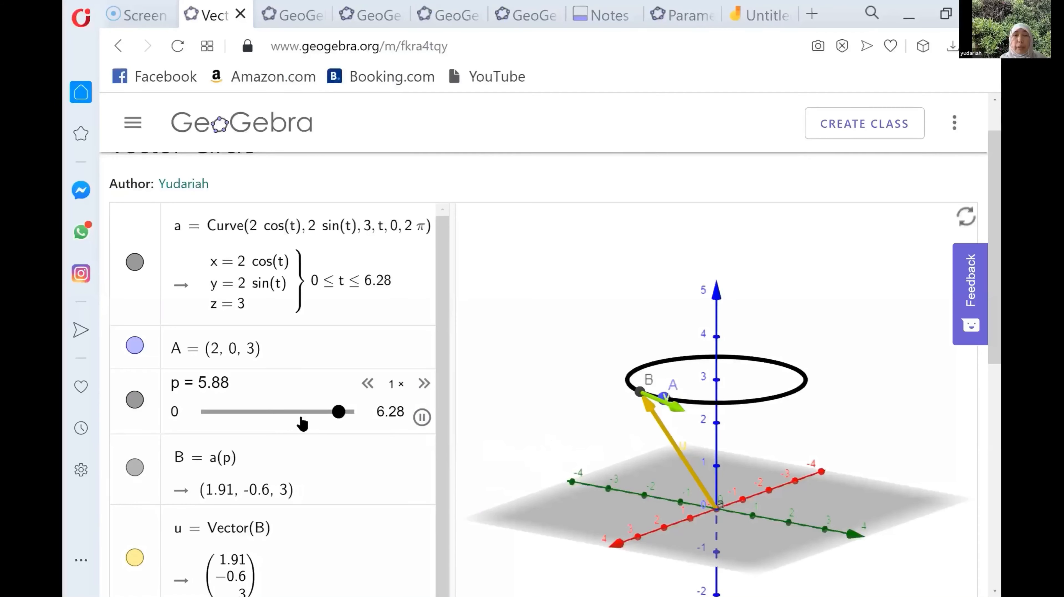
Step: Sweep slider p to move B around the circle, return p to 0, and switch to the Jamboard tab
{"action": "left_click_drag", "start_coordinate": [339, 412], "coordinate": [323, 412]}
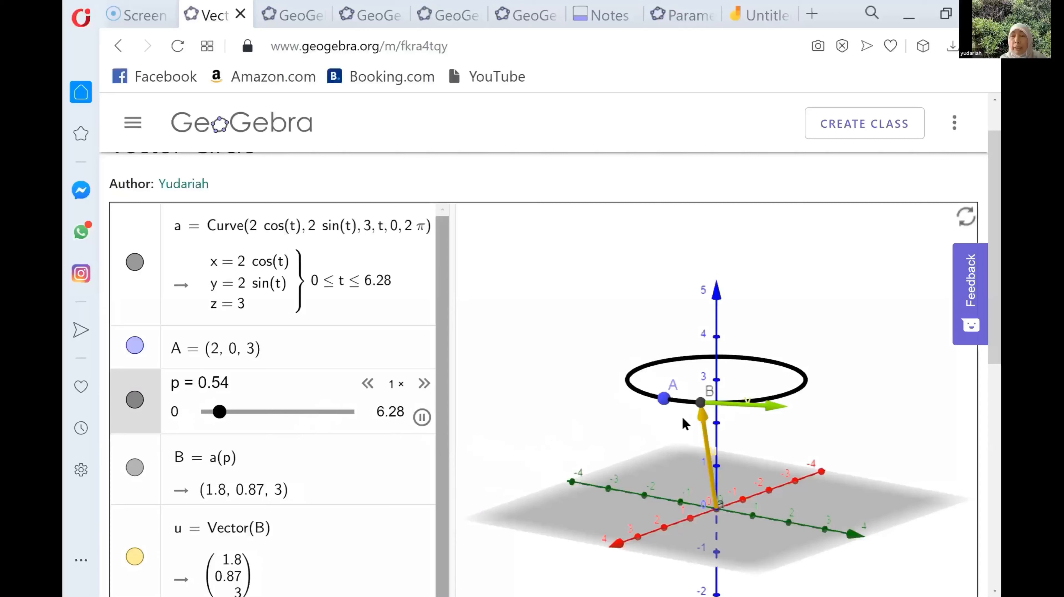
{"action": "left_click_drag", "start_coordinate": [219, 412], "coordinate": [231, 413]}
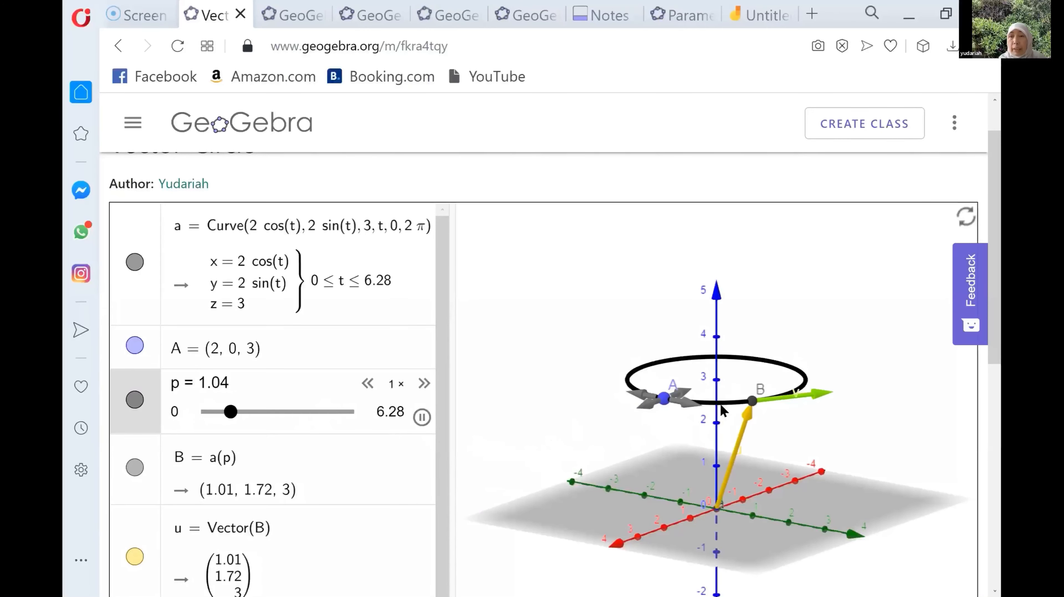
{"action": "left_click_drag", "start_coordinate": [230, 412], "coordinate": [242, 412]}
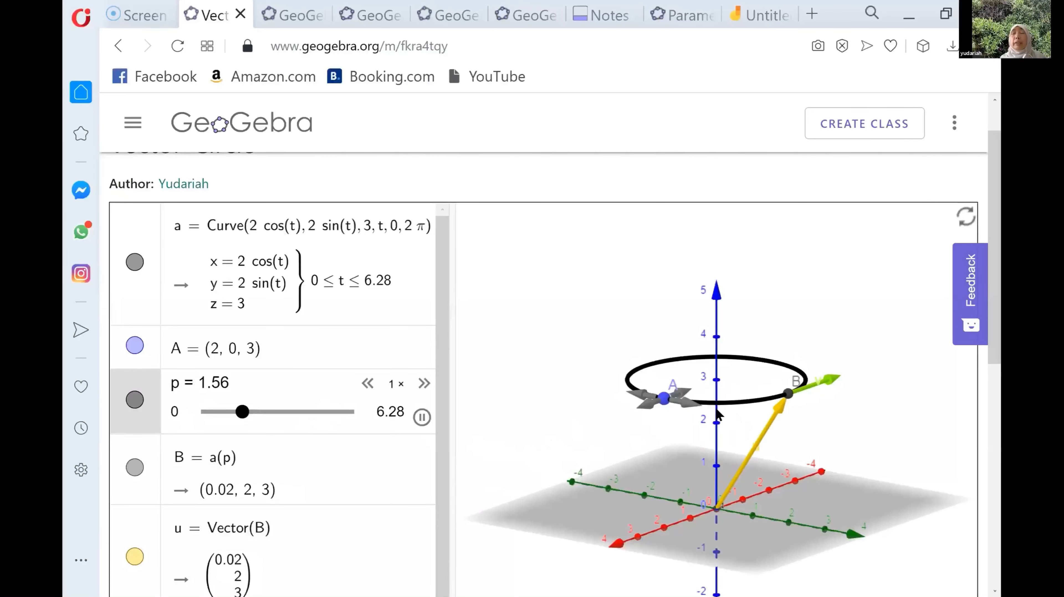
{"action": "left_click_drag", "start_coordinate": [242, 412], "coordinate": [259, 412]}
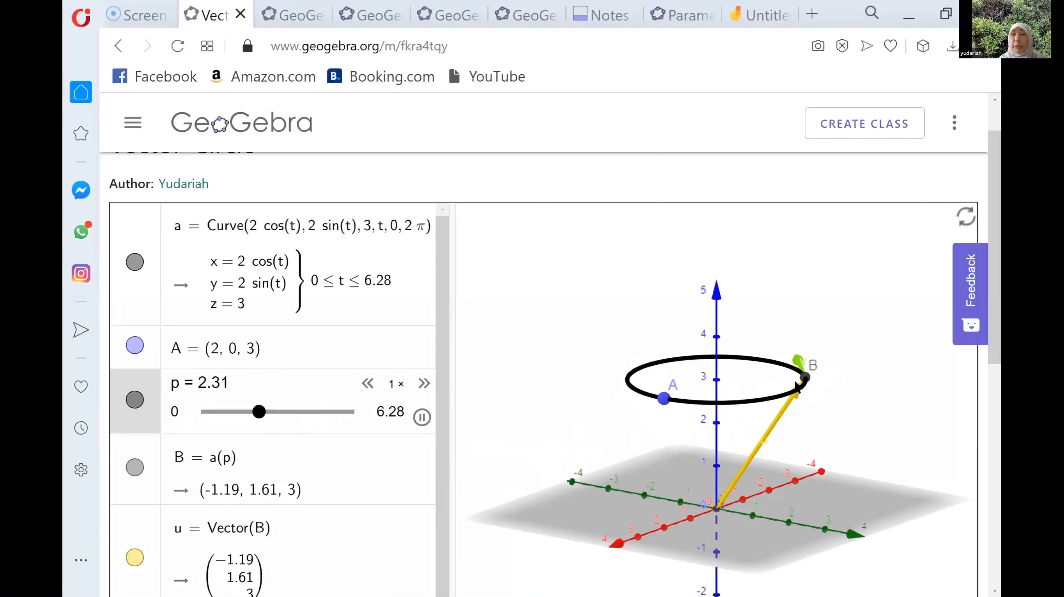
{"action": "left_click_drag", "start_coordinate": [259, 413], "coordinate": [265, 412]}
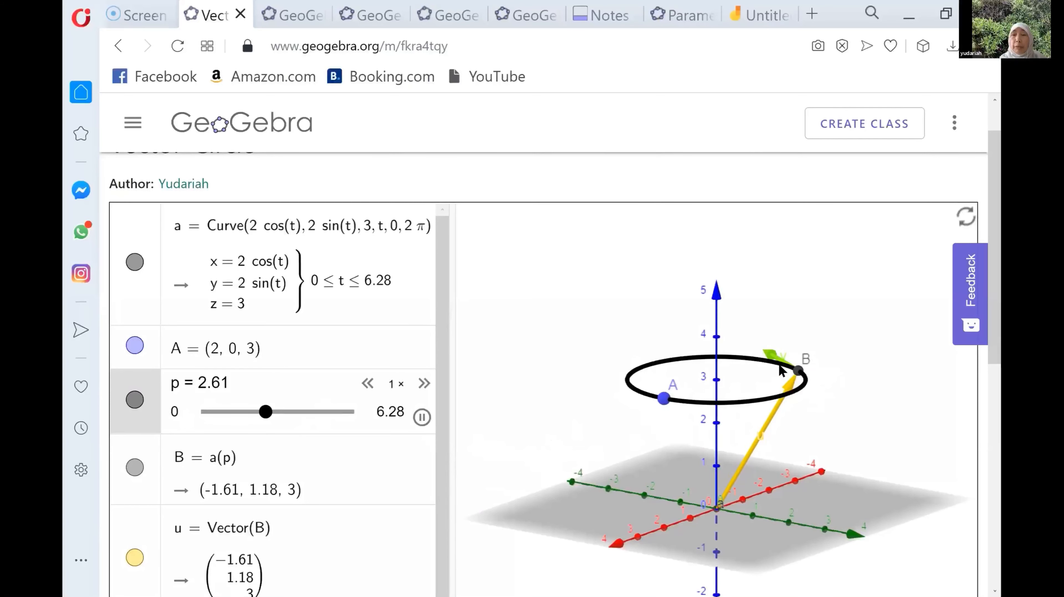
{"action": "left_click_drag", "start_coordinate": [265, 411], "coordinate": [282, 411]}
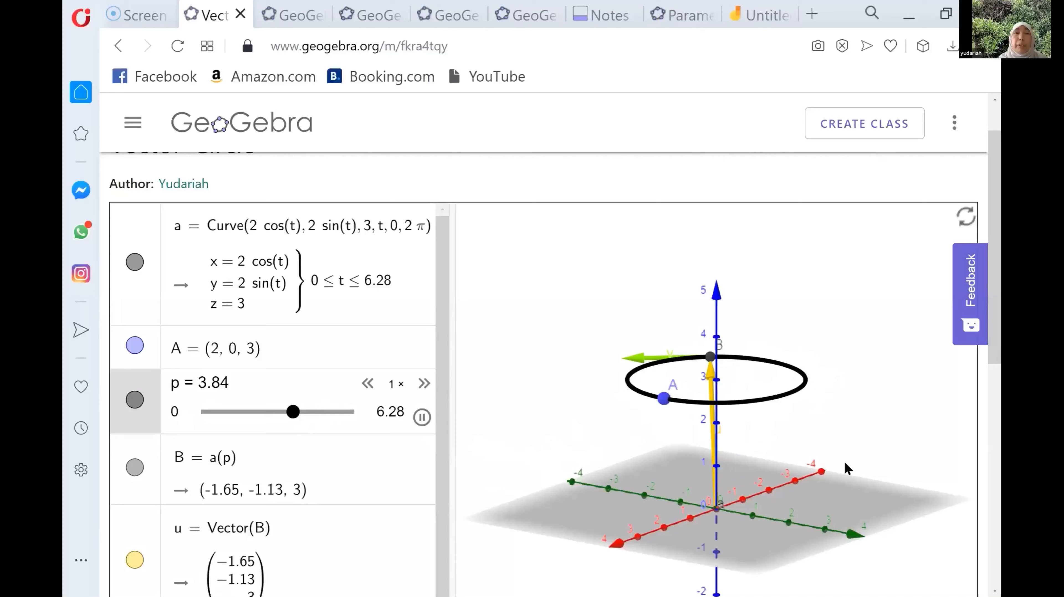
{"action": "left_click_drag", "start_coordinate": [292, 413], "coordinate": [344, 412]}
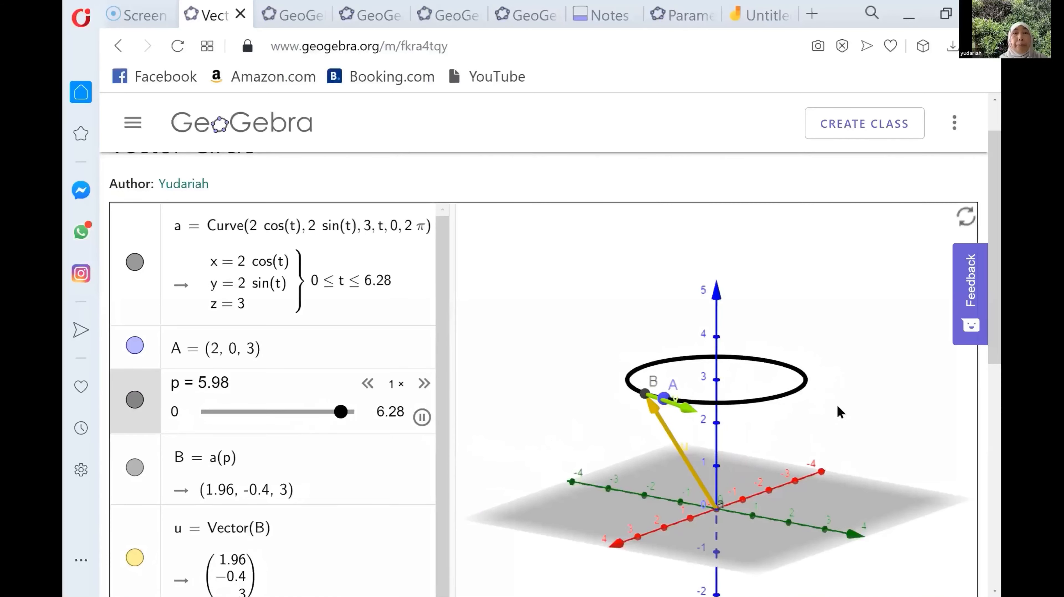
{"action": "mouse_move", "coordinate": [499, 263]}
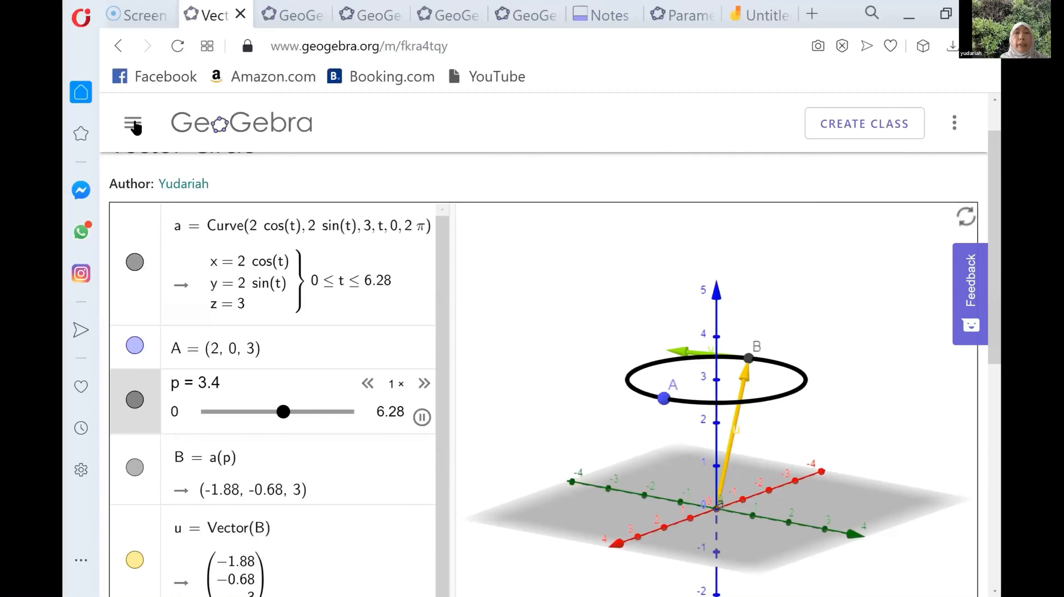
{"action": "left_click_drag", "start_coordinate": [283, 412], "coordinate": [265, 412]}
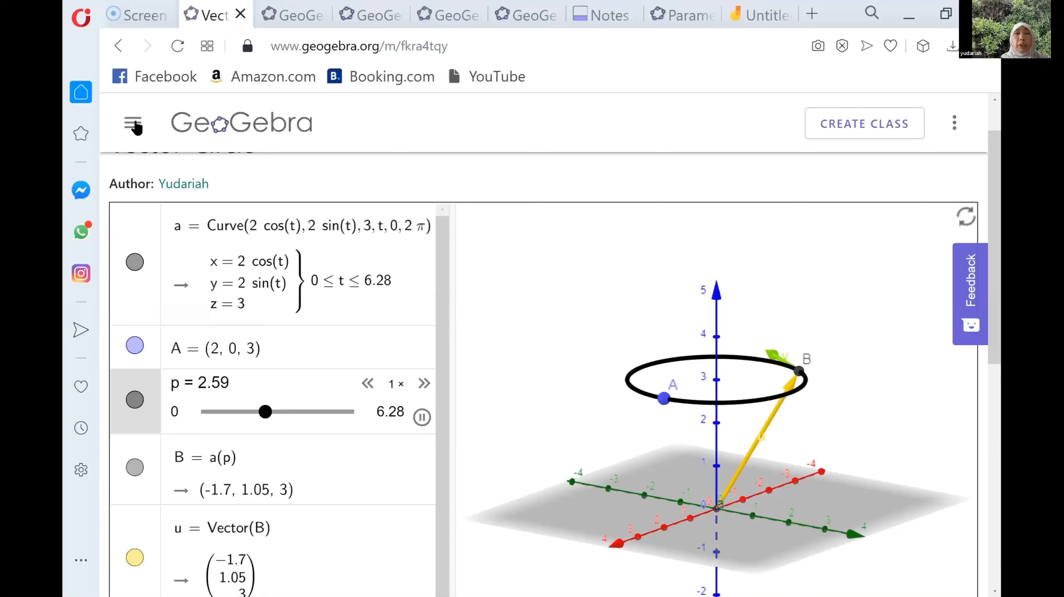
{"action": "left_click_drag", "start_coordinate": [263, 412], "coordinate": [212, 413]}
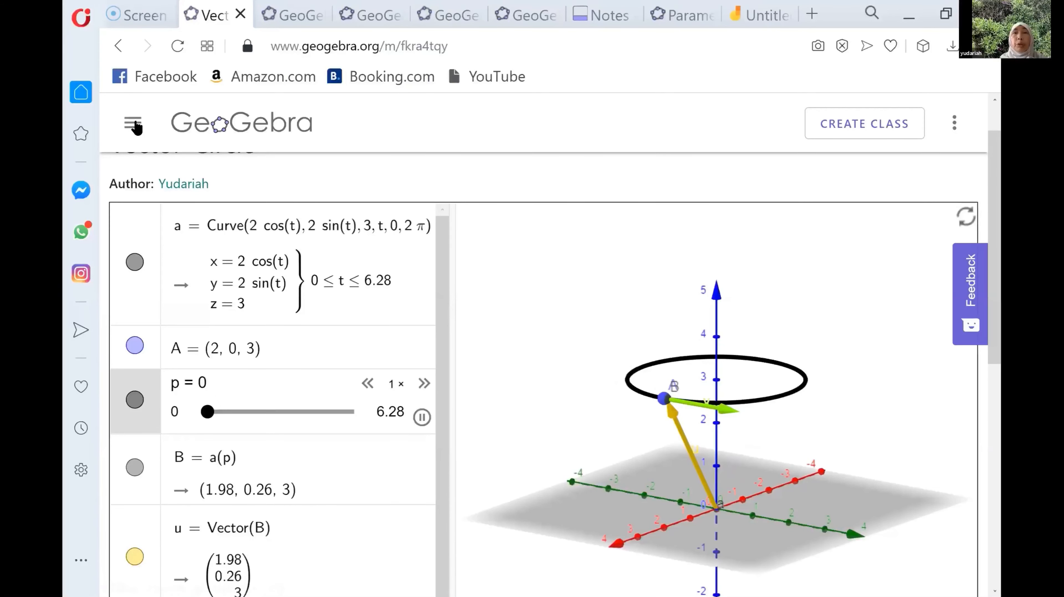
{"action": "left_click", "coordinate": [758, 14]}
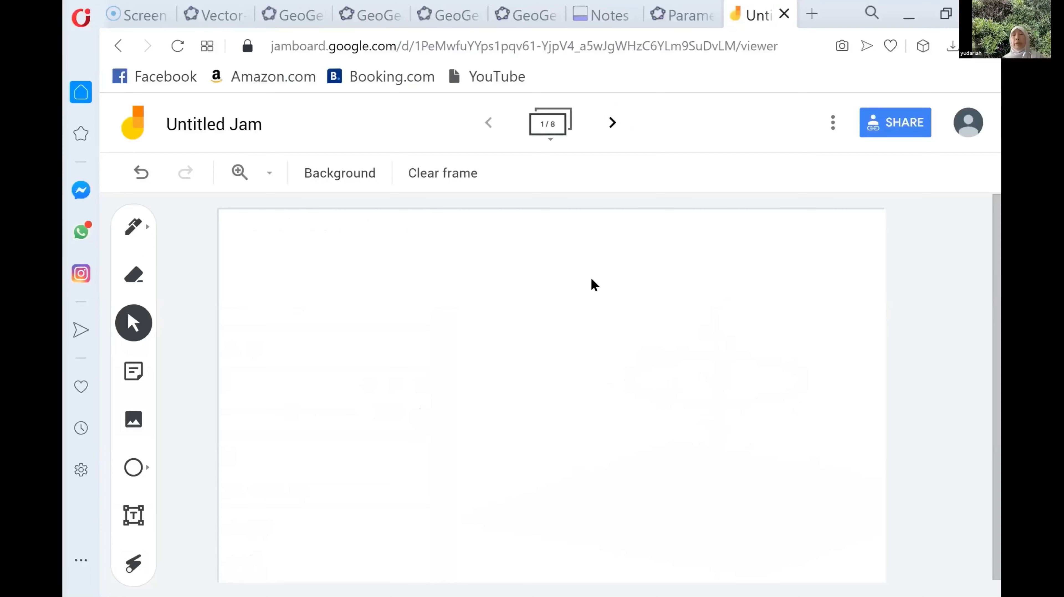
{"action": "mouse_move", "coordinate": [395, 284]}
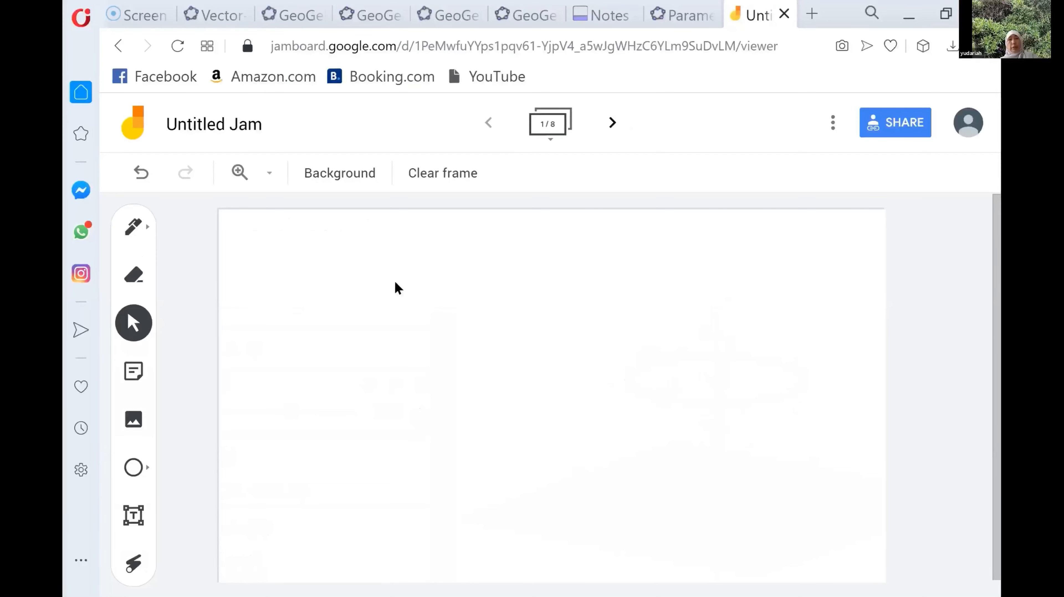
{"action": "mouse_move", "coordinate": [508, 338]}
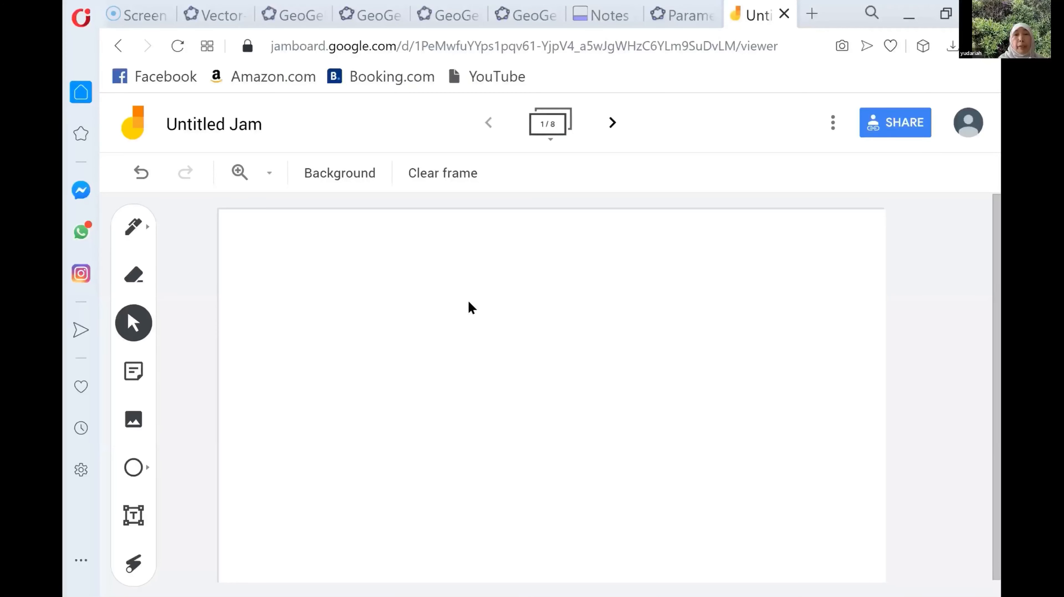
{"action": "mouse_move", "coordinate": [482, 347]}
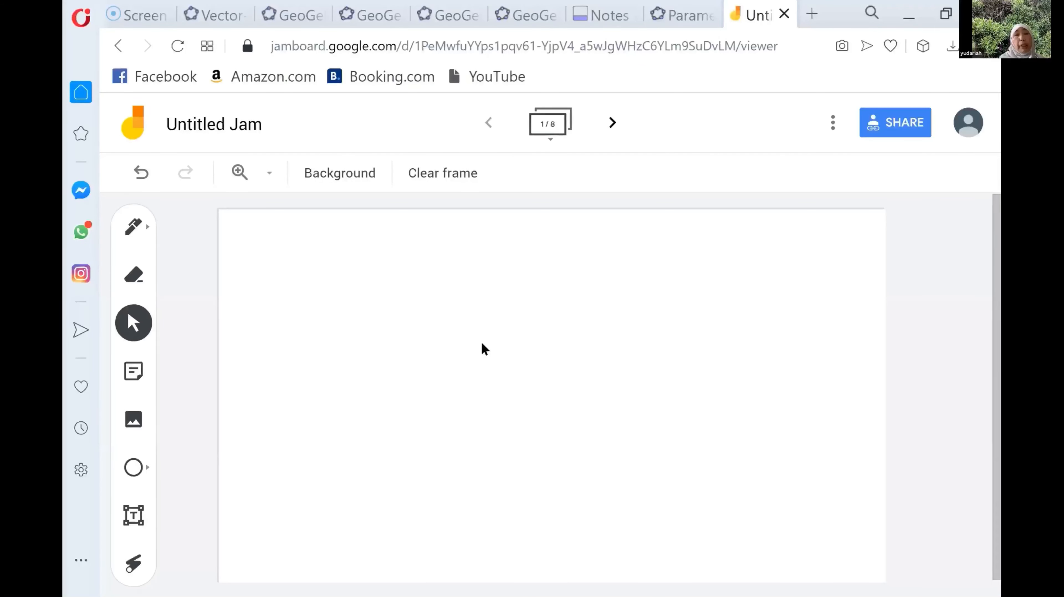
{"action": "mouse_move", "coordinate": [457, 354]}
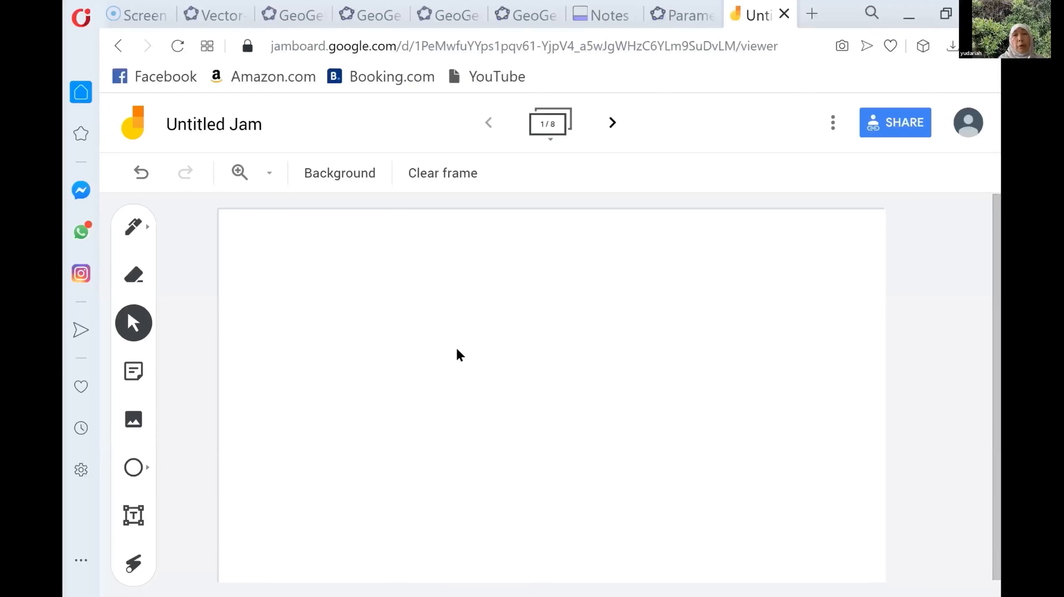
{"action": "mouse_move", "coordinate": [398, 296]}
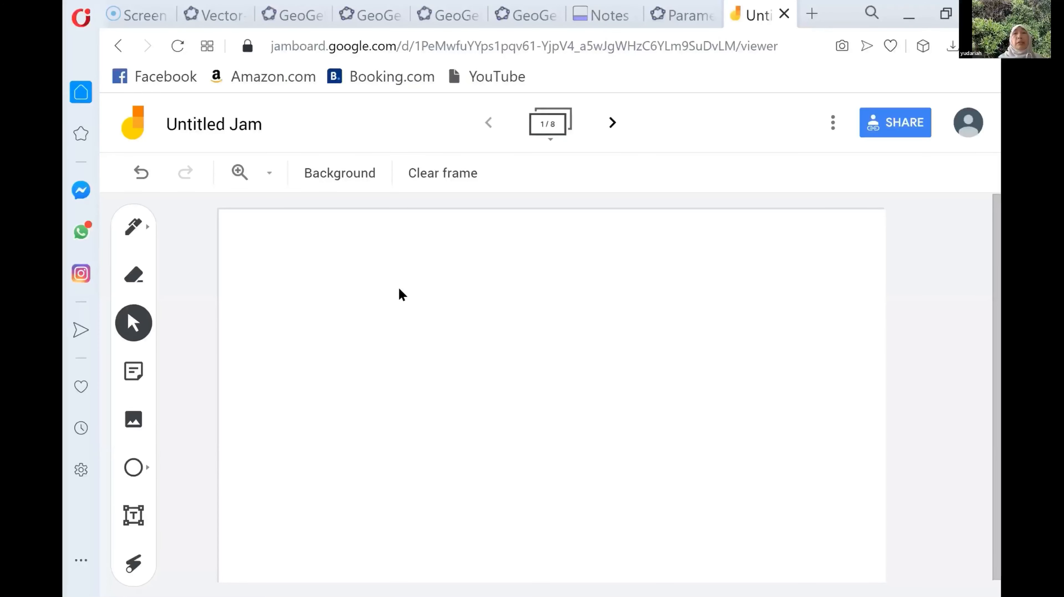
{"action": "mouse_move", "coordinate": [828, 187]}
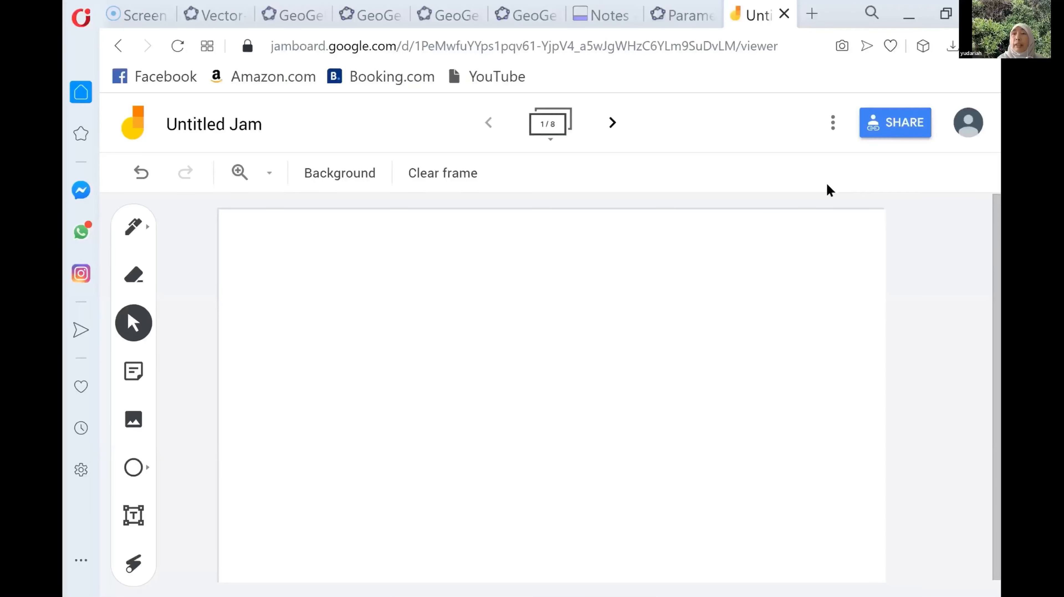
{"action": "mouse_move", "coordinate": [895, 123]}
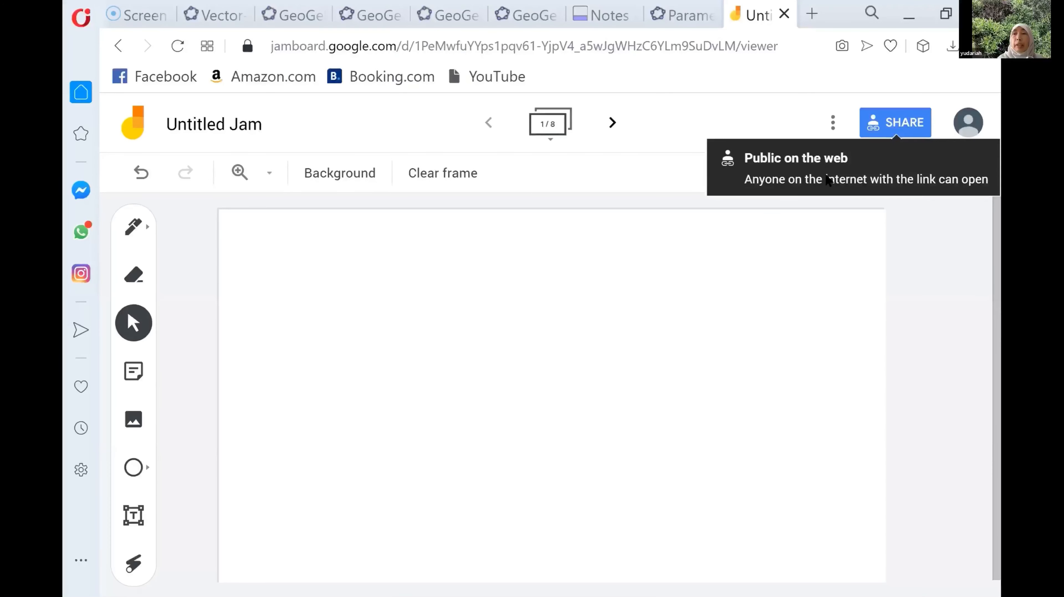
{"action": "mouse_move", "coordinate": [738, 347]}
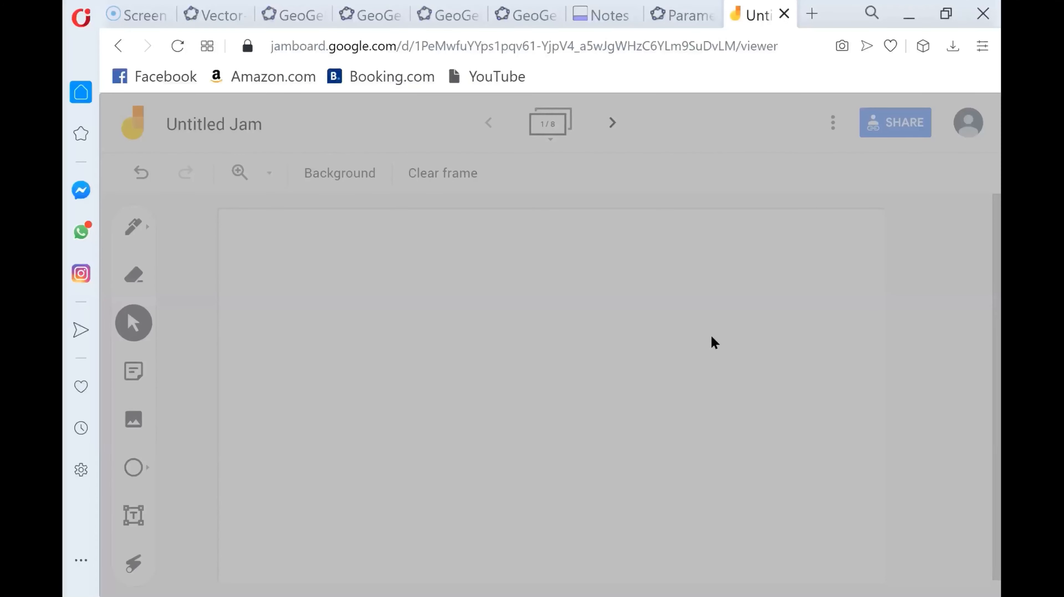
Step: Share the jam so anyone with the link is an Editor and close the sharing dialog
{"action": "left_click", "coordinate": [895, 123]}
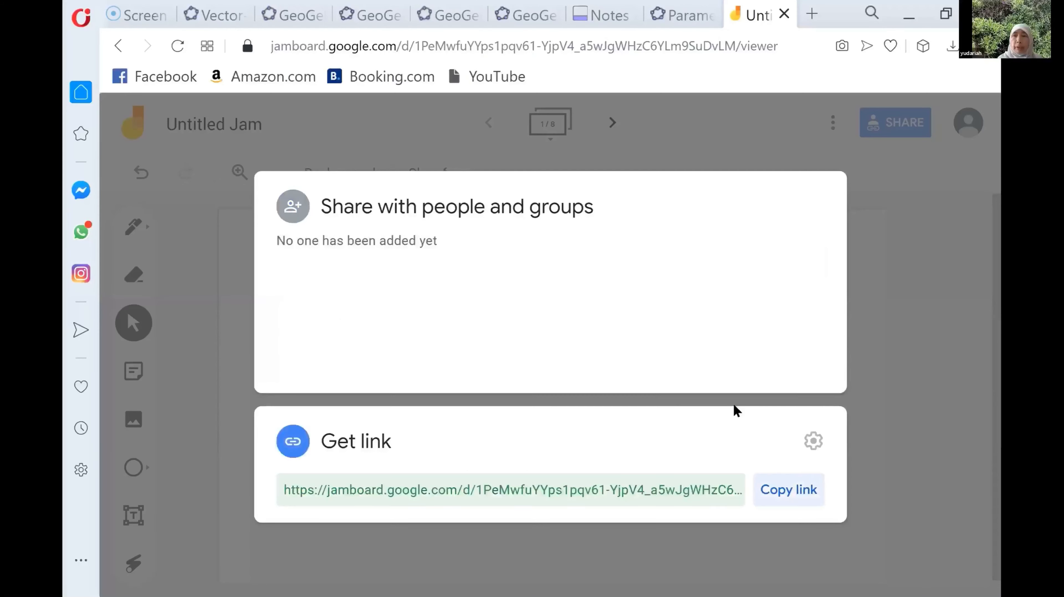
{"action": "mouse_move", "coordinate": [783, 374]}
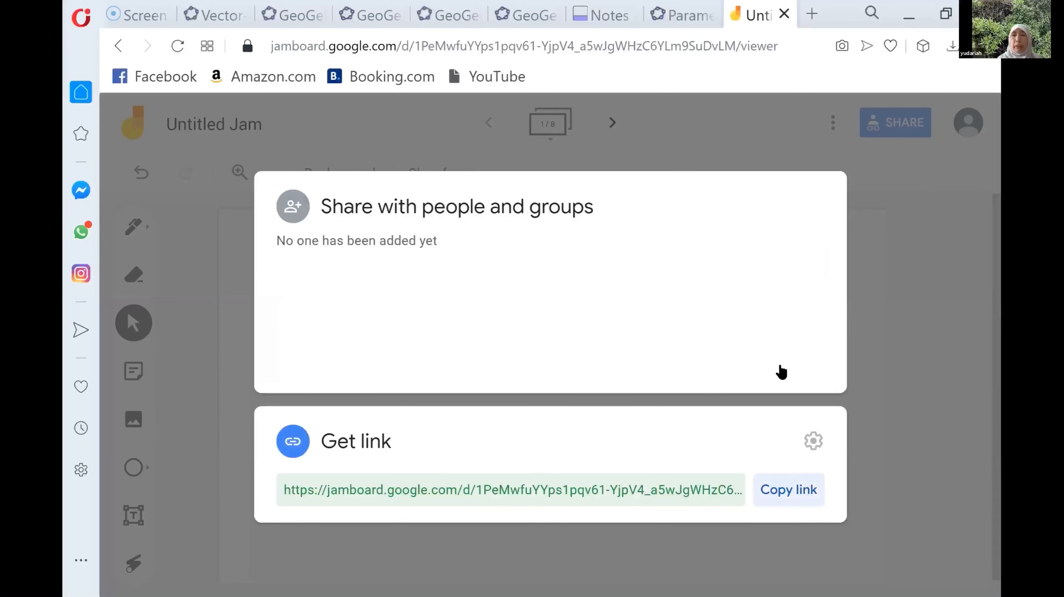
{"action": "left_click", "coordinate": [788, 490]}
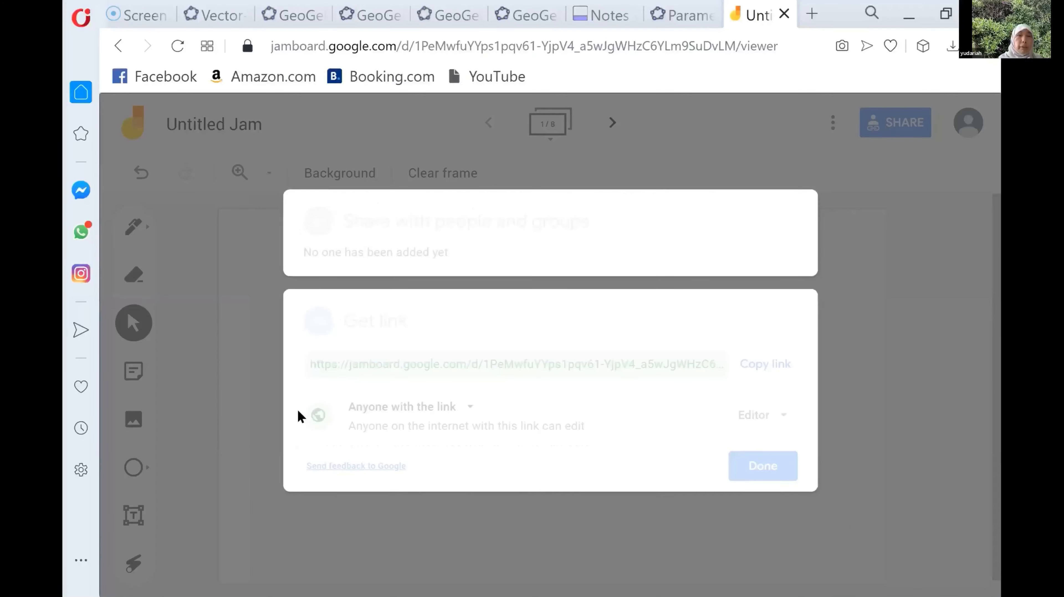
{"action": "left_click", "coordinate": [762, 466]}
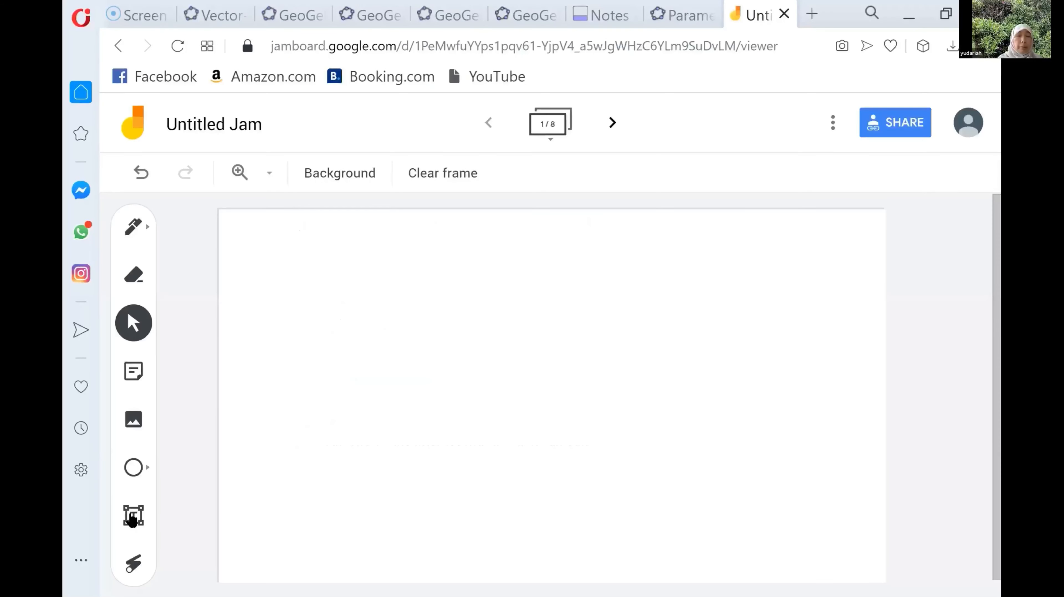
Step: Place the share link in a text box on frame 1 with a 'paste at Chat' note, then advance a frame
{"action": "left_click", "coordinate": [133, 516]}
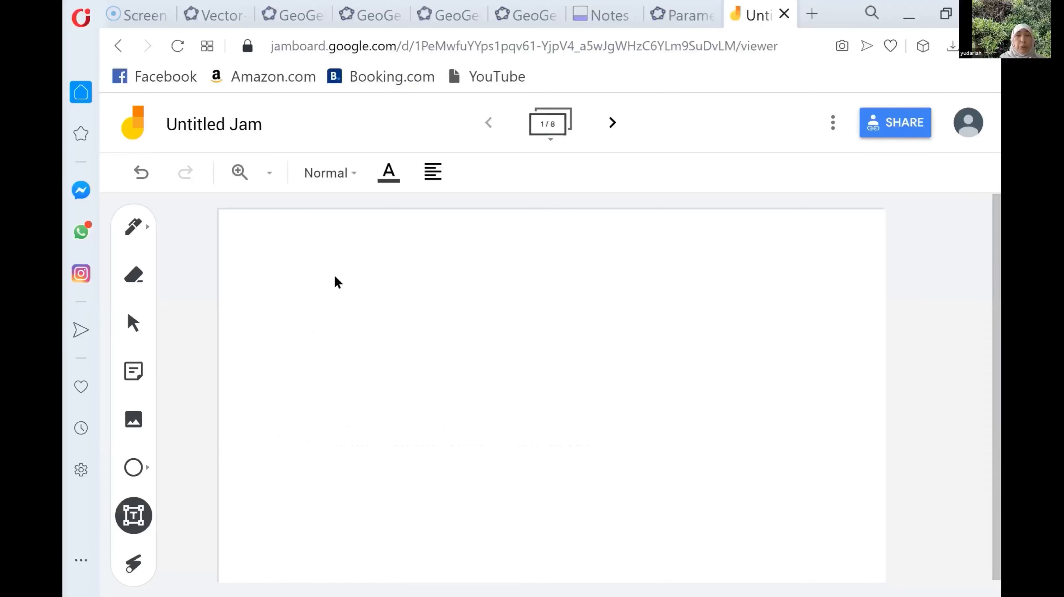
{"action": "mouse_move", "coordinate": [351, 329]}
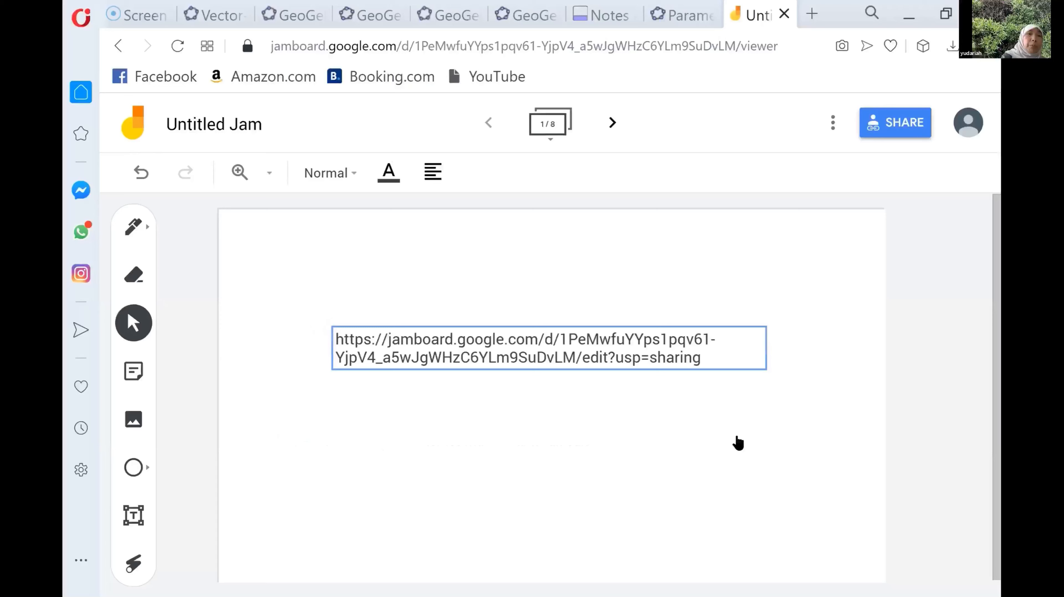
{"action": "left_click", "coordinate": [134, 228]}
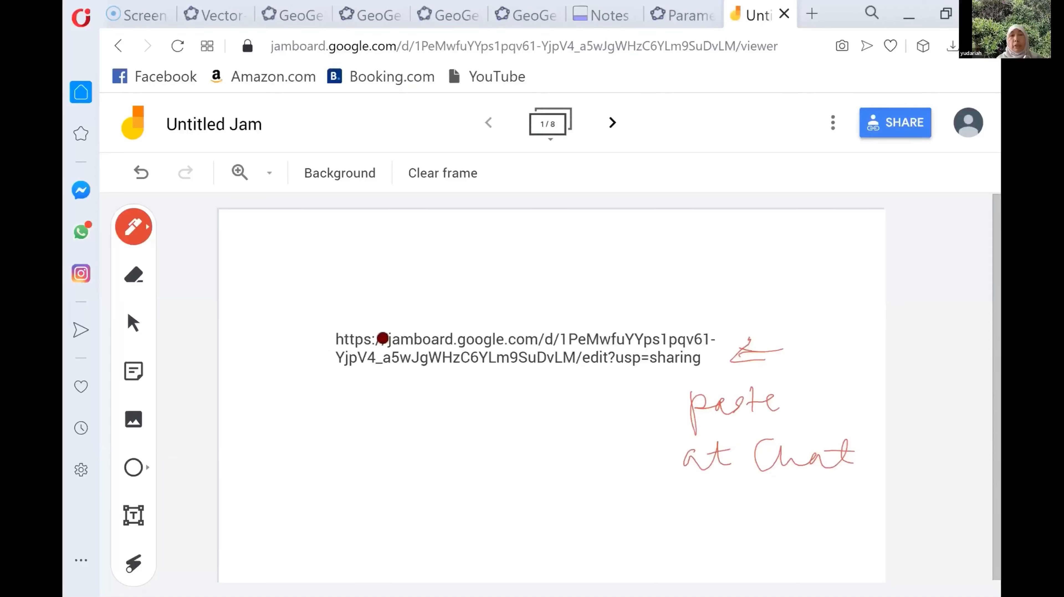
{"action": "left_click", "coordinate": [612, 123]}
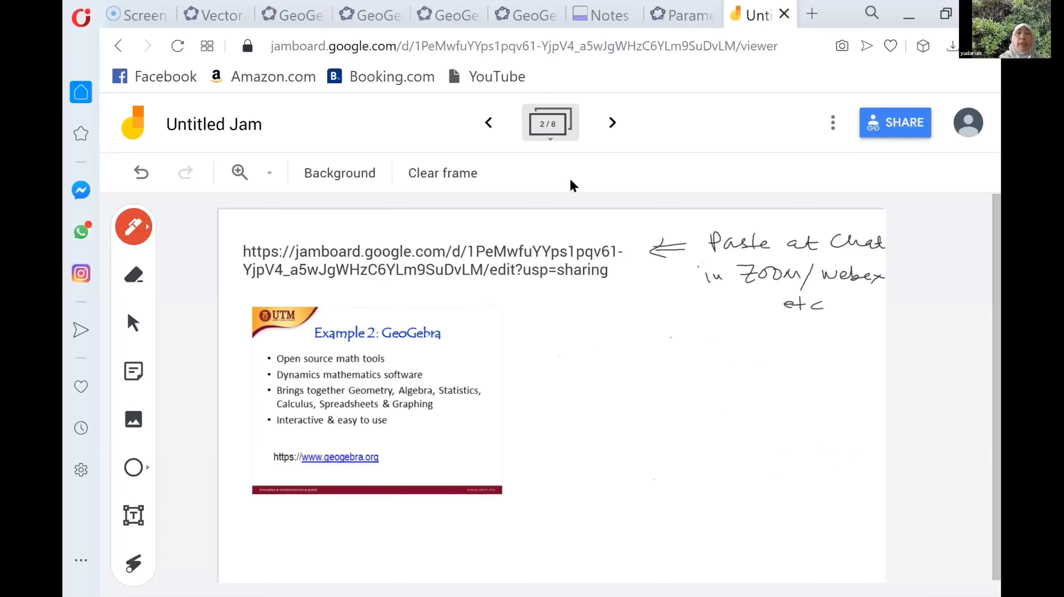
{"action": "mouse_move", "coordinate": [611, 127]}
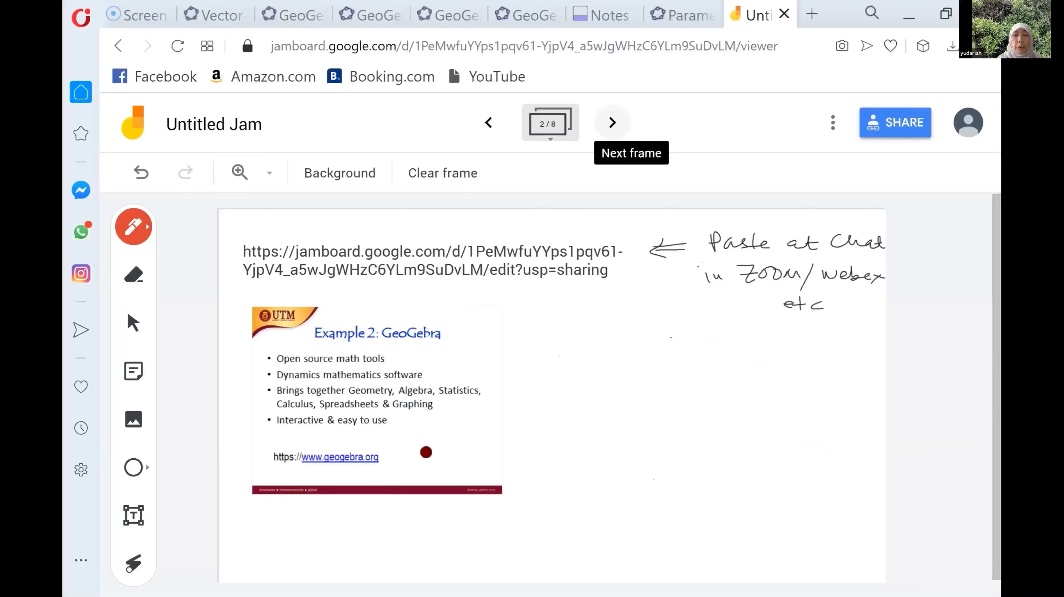
{"action": "left_click", "coordinate": [611, 123]}
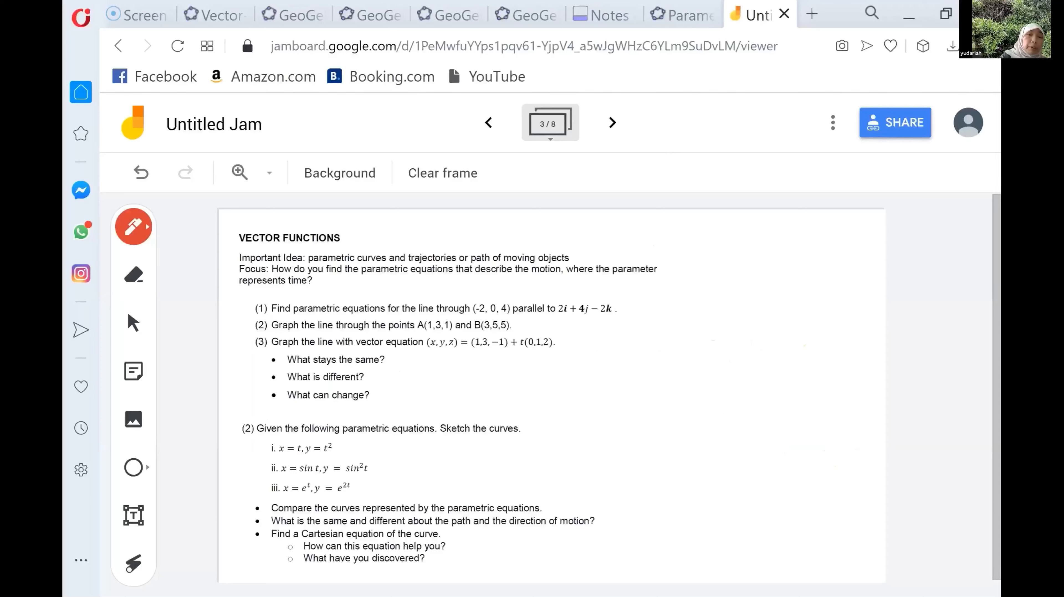
Step: Circle question (2) in red on the worksheet frame and advance through the curve-graphs frame
{"action": "left_click_drag", "start_coordinate": [251, 407], "coordinate": [251, 455]}
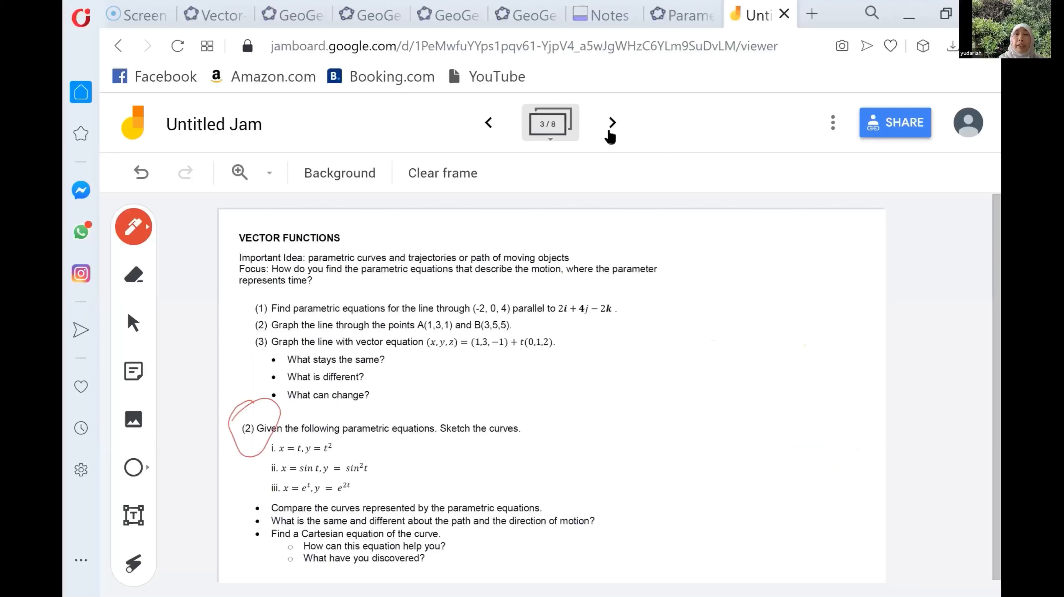
{"action": "left_click", "coordinate": [612, 123]}
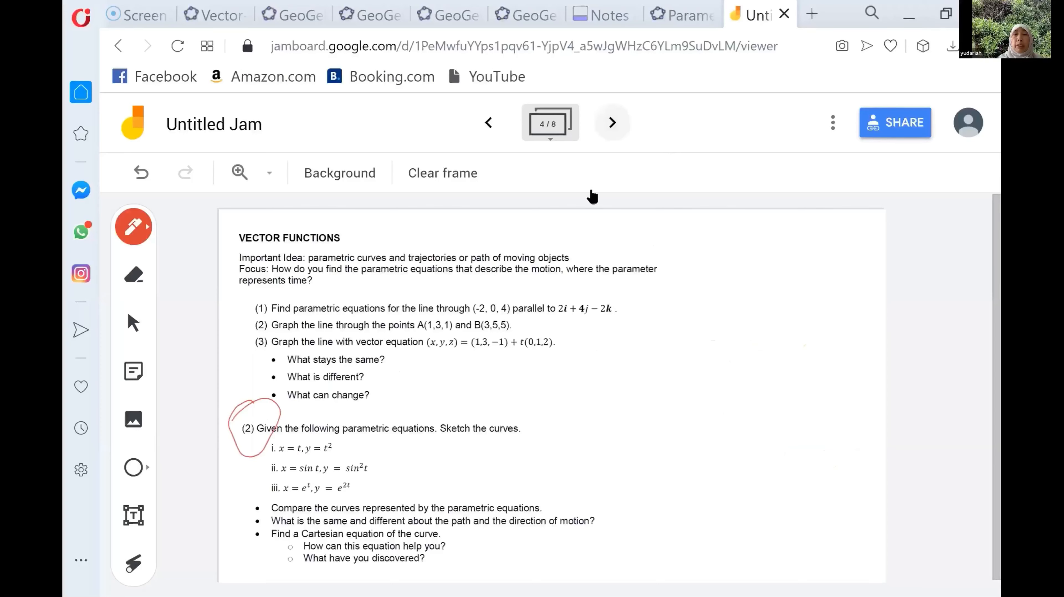
{"action": "left_click", "coordinate": [741, 282]}
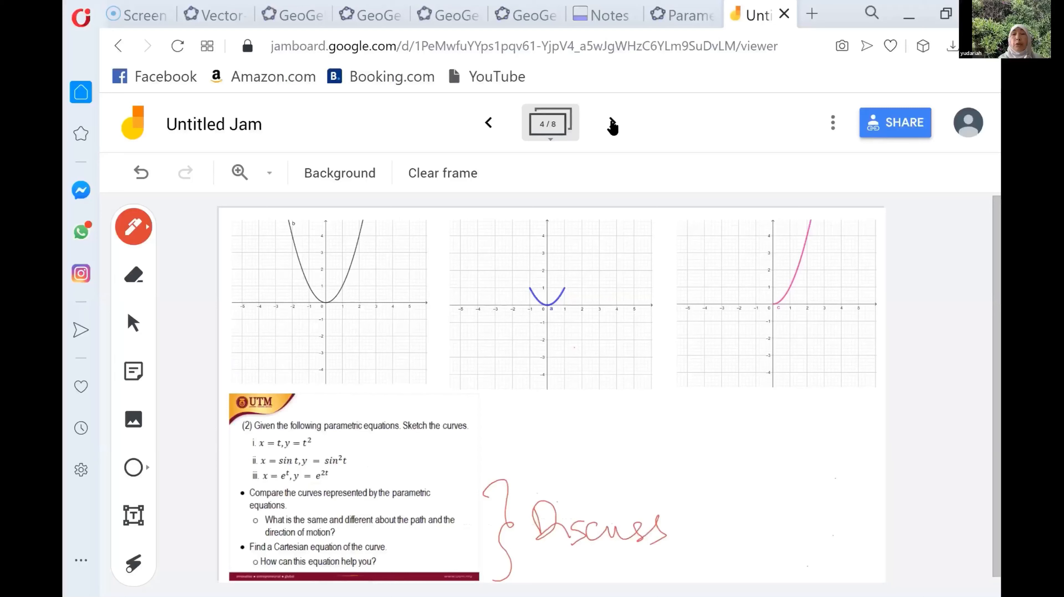
{"action": "left_click", "coordinate": [612, 122]}
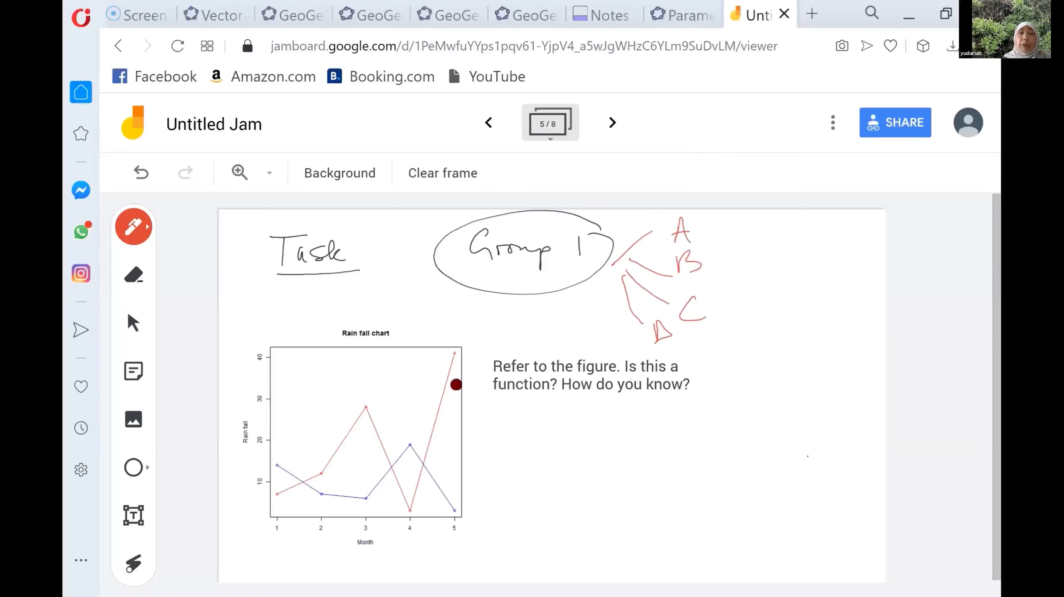
Step: Move to the Group 2 COVID-19 tests bar chart frame and expand the frame overview
{"action": "left_click_drag", "start_coordinate": [455, 385], "coordinate": [613, 426]}
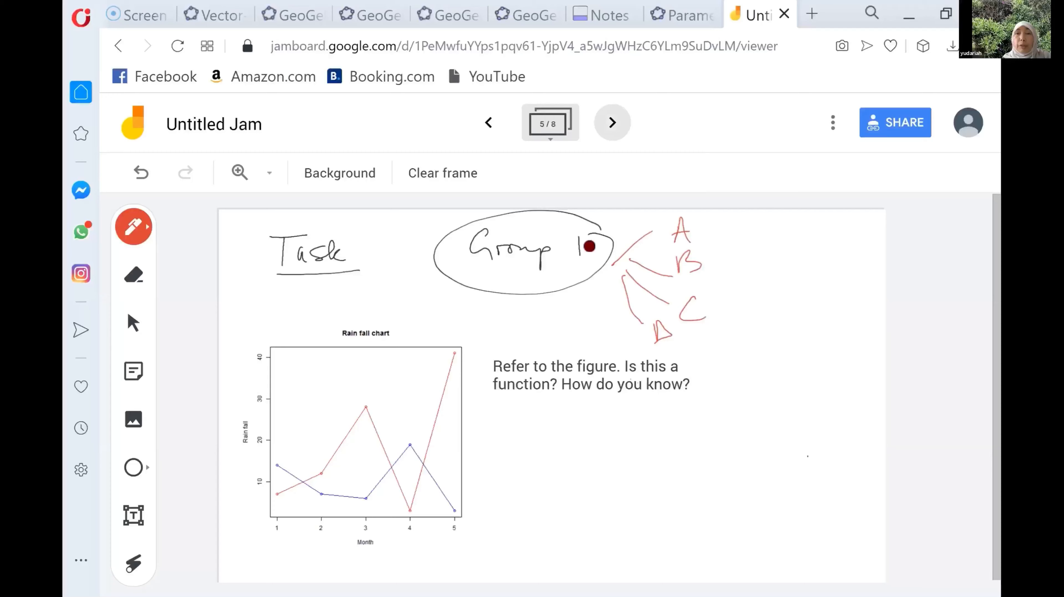
{"action": "left_click", "coordinate": [612, 123]}
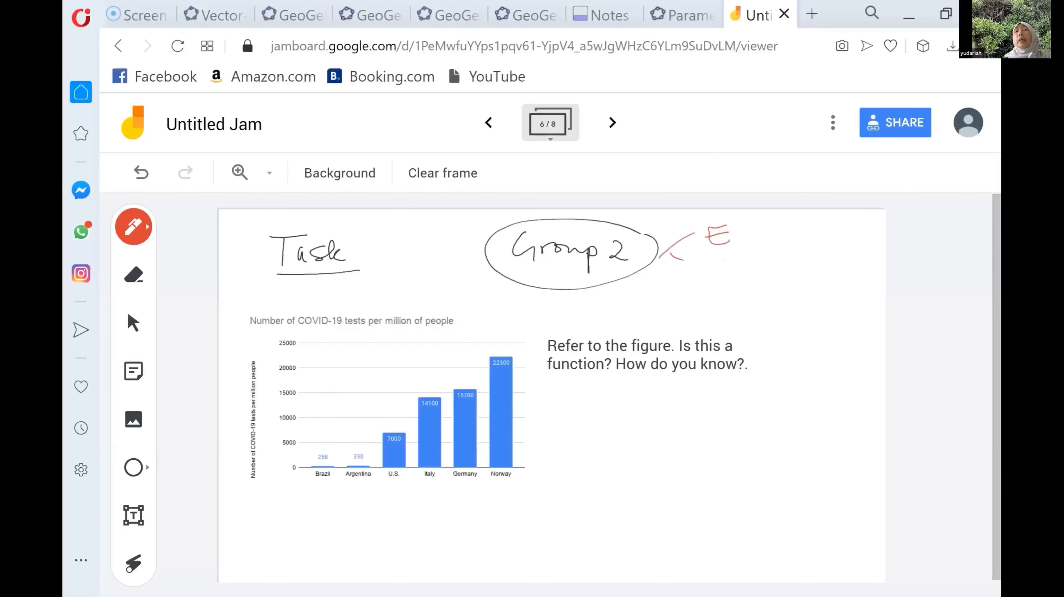
{"action": "mouse_move", "coordinate": [611, 125]}
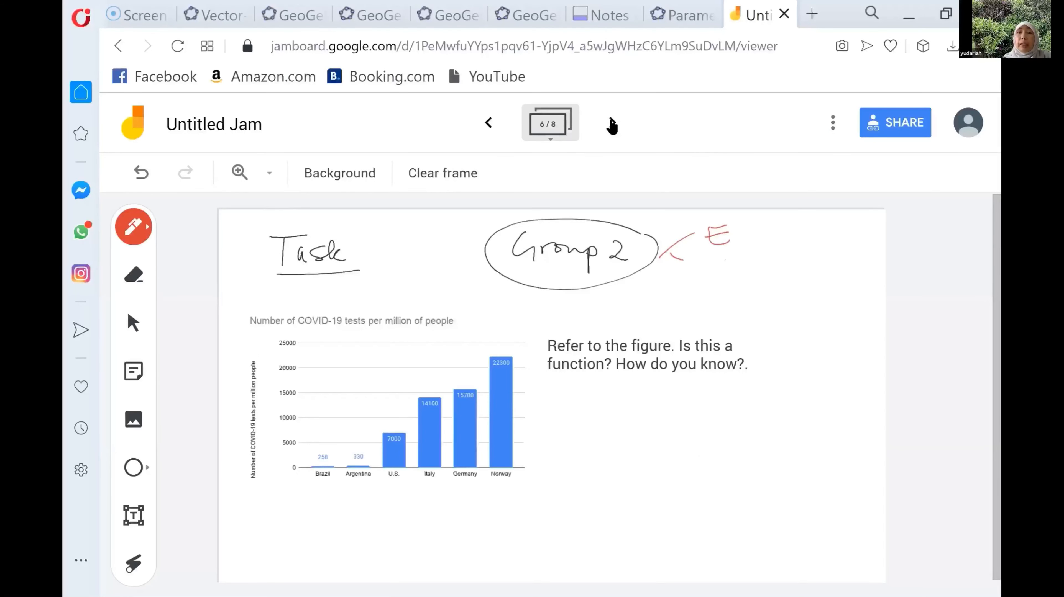
{"action": "left_click", "coordinate": [611, 123]}
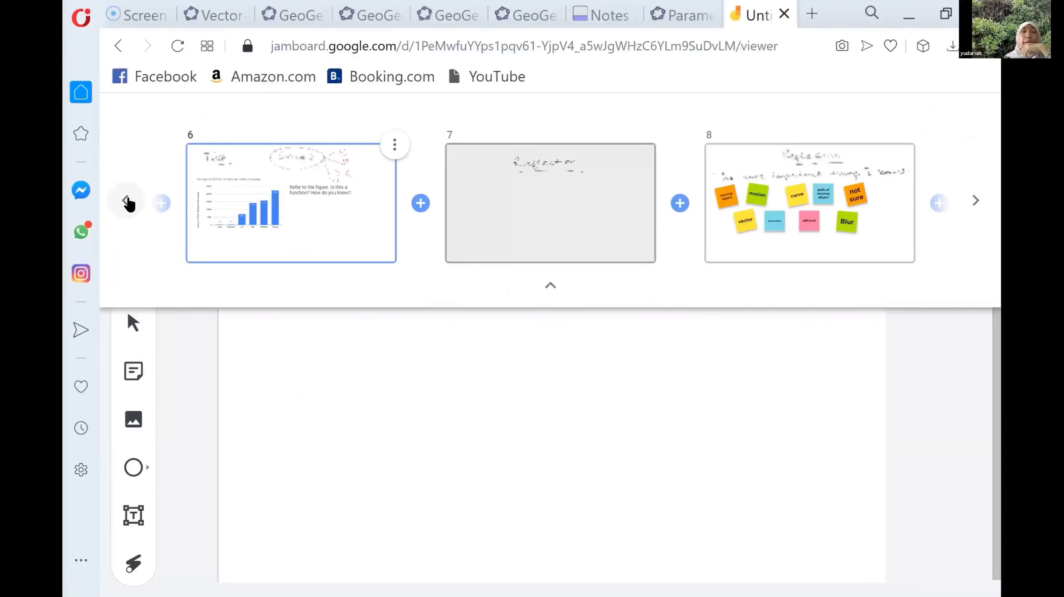
Step: Browse the earlier frames, hide the overview and advance to the Reflection frame
{"action": "left_click", "coordinate": [125, 202]}
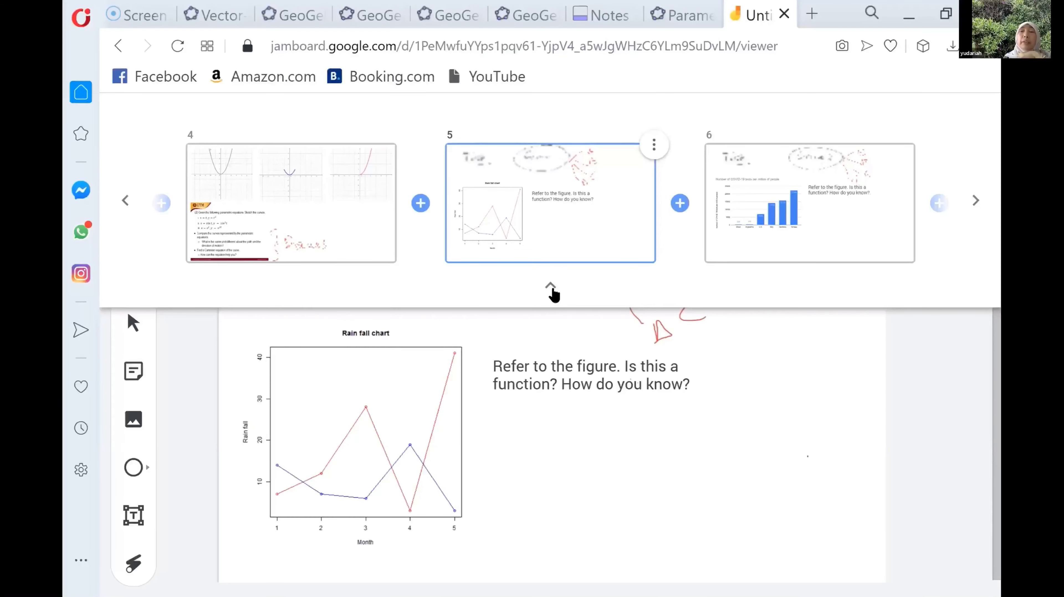
{"action": "mouse_move", "coordinate": [551, 286]}
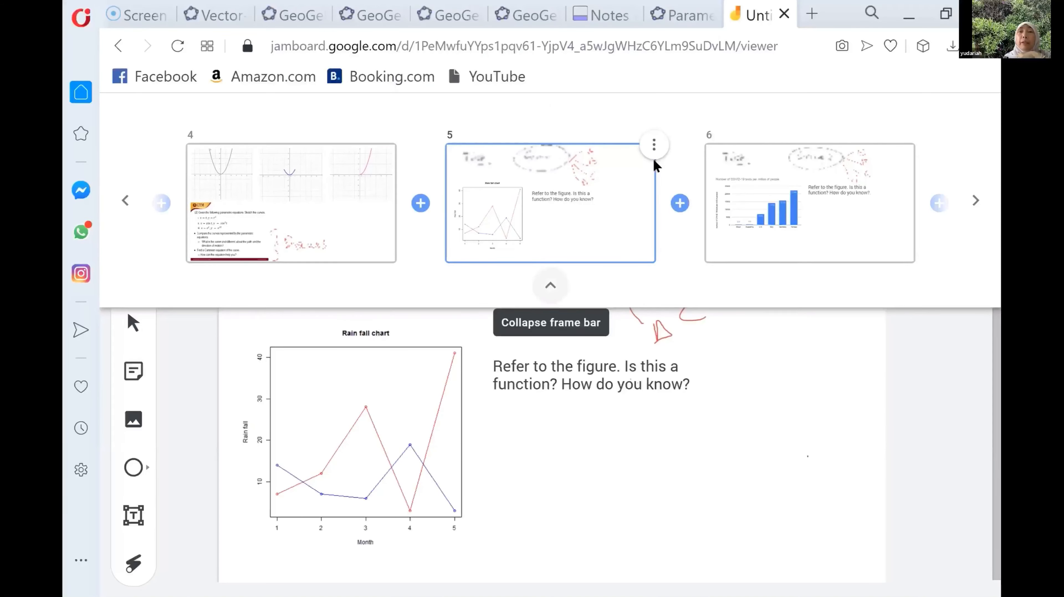
{"action": "left_click", "coordinate": [550, 285]}
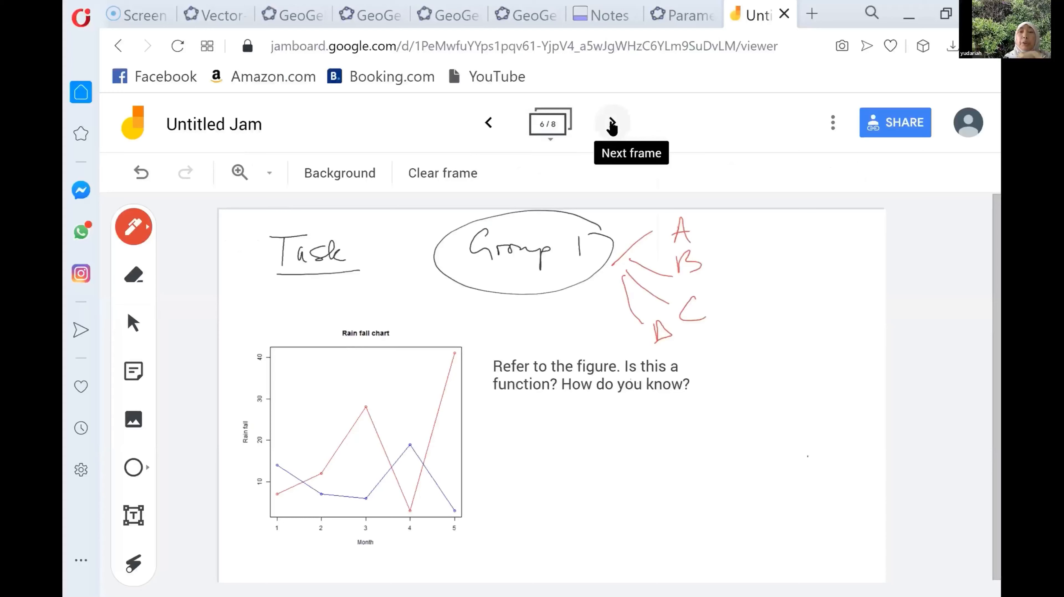
{"action": "left_click", "coordinate": [612, 124]}
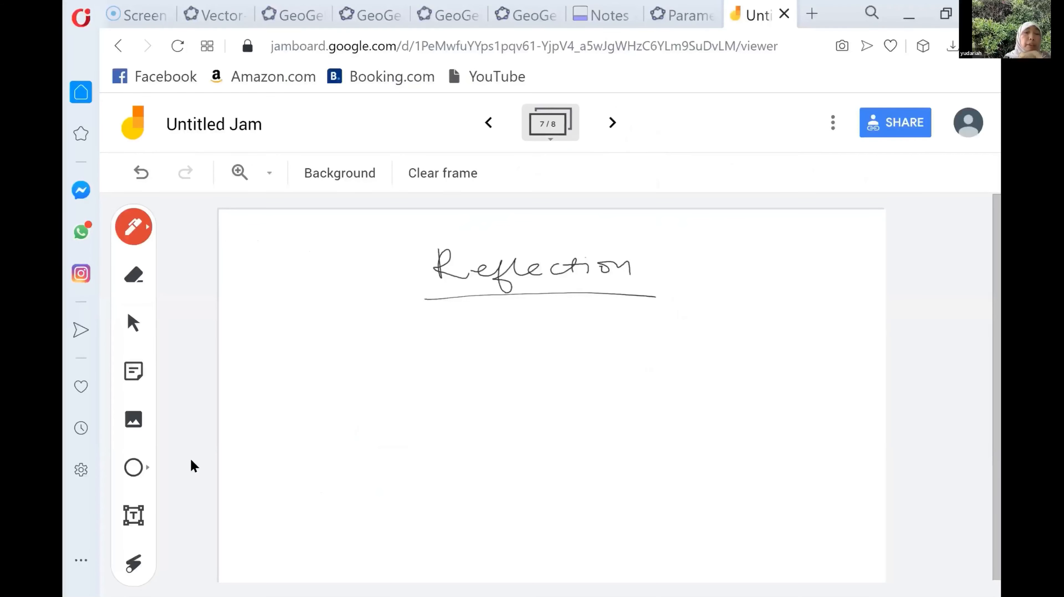
{"action": "mouse_move", "coordinate": [133, 376]}
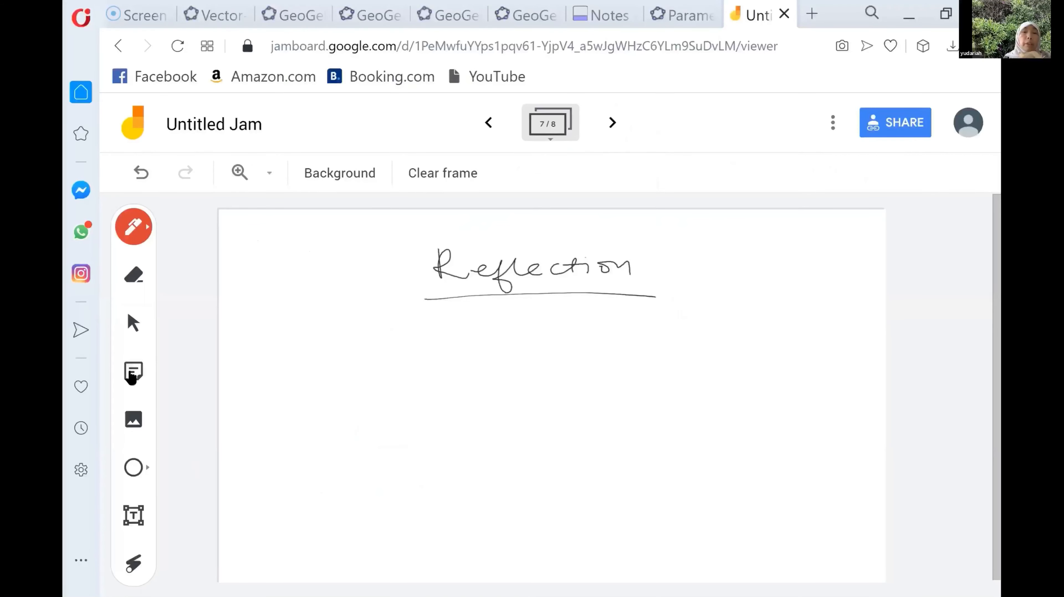
Step: Add a blue sticky note reading 'vector' below the Reflection heading, then move on to frame 8
{"action": "left_click", "coordinate": [133, 372]}
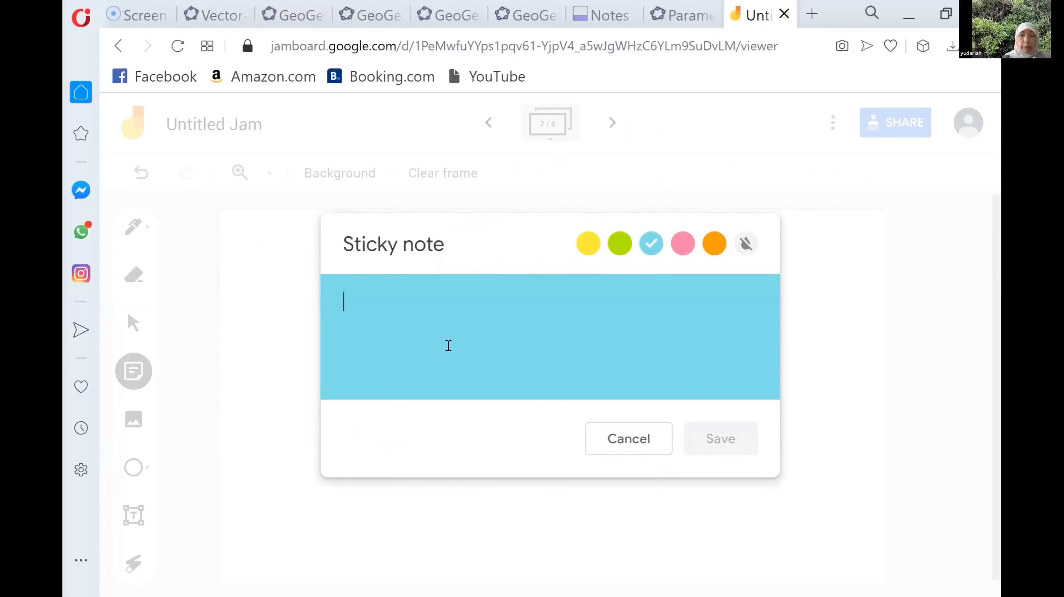
{"action": "type", "text": "vecto"}
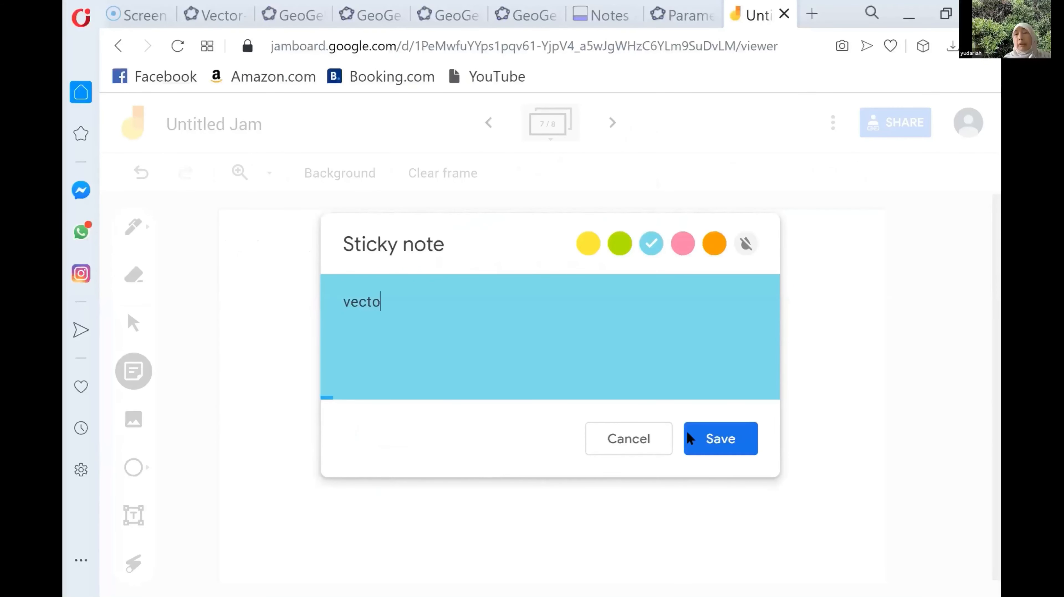
{"action": "type", "text": "r"}
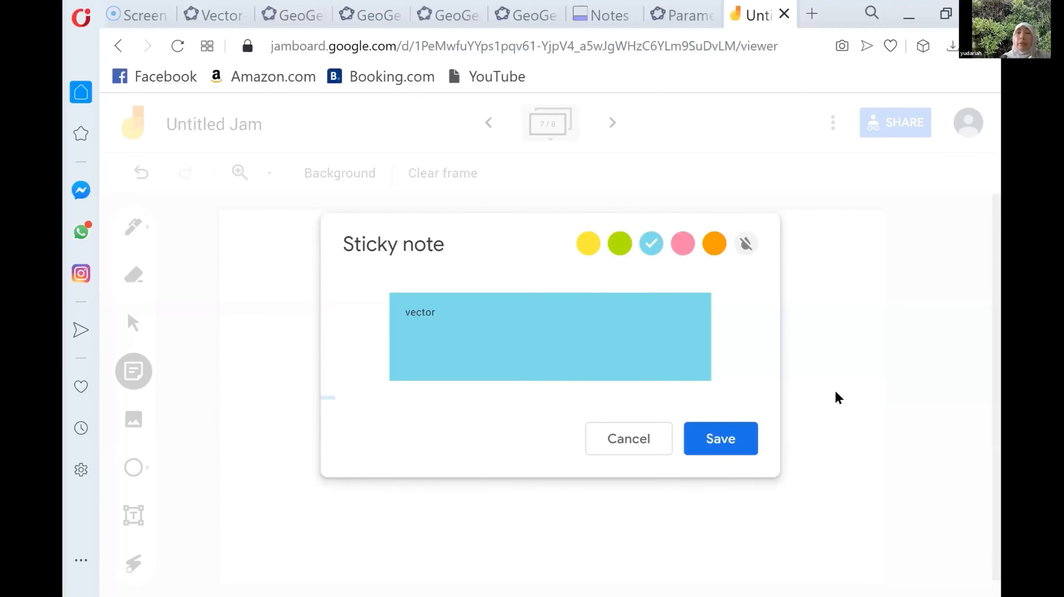
{"action": "left_click", "coordinate": [721, 439]}
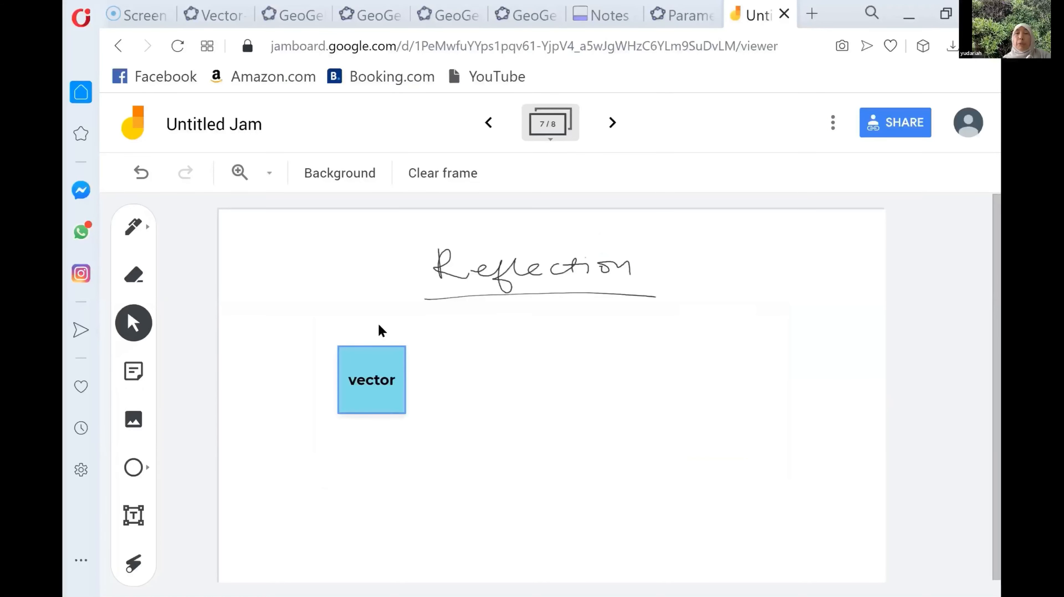
{"action": "left_click", "coordinate": [612, 123]}
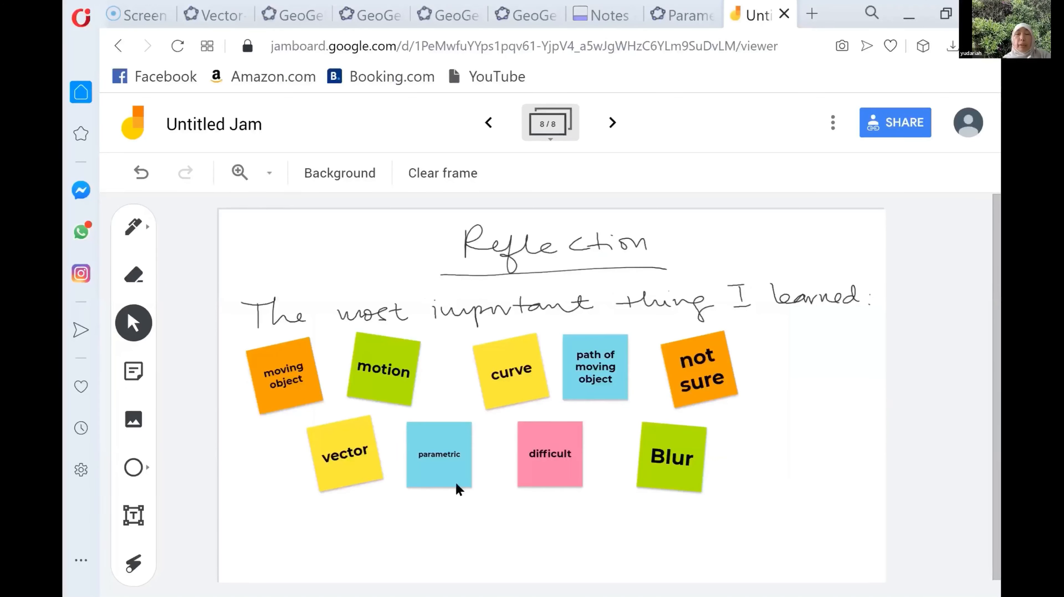
{"action": "mouse_move", "coordinate": [612, 429]}
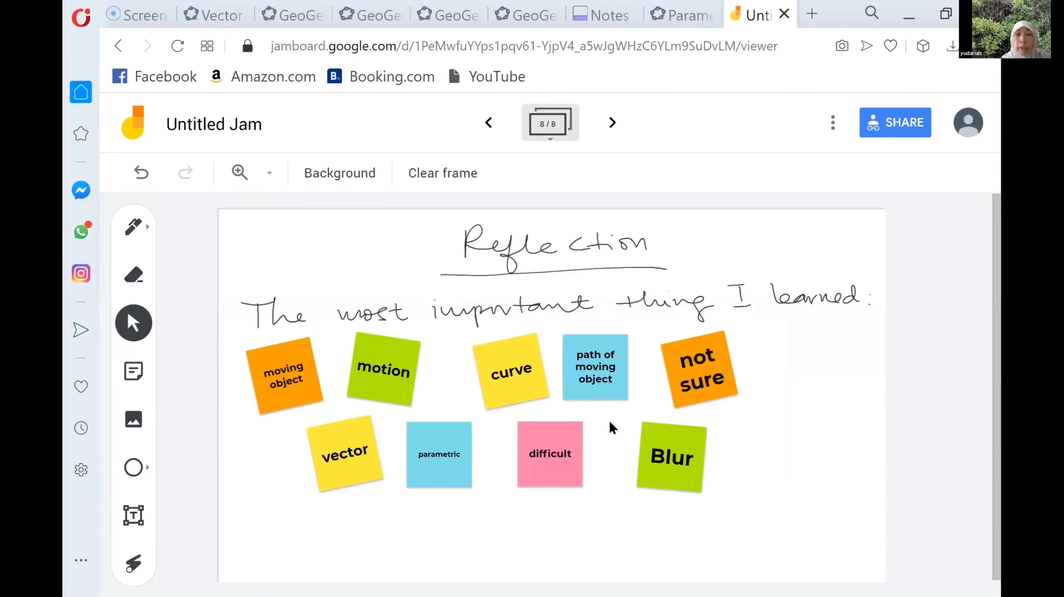
{"action": "mouse_move", "coordinate": [749, 429]}
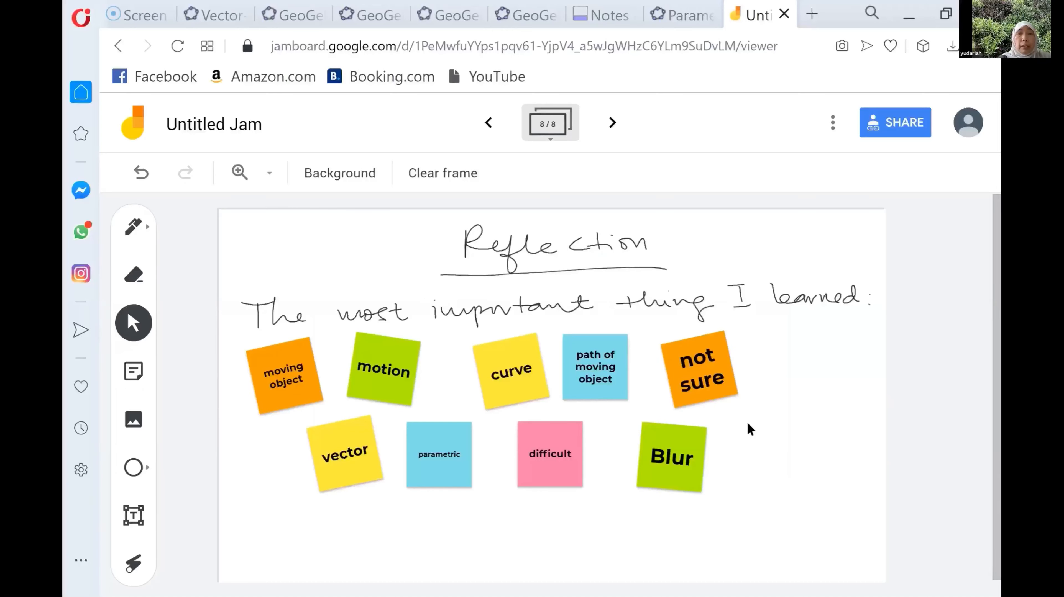
Step: Drag the not sure, Blur and difficult notes into a cluster at the right of the frame
{"action": "left_click_drag", "start_coordinate": [698, 370], "coordinate": [784, 383]}
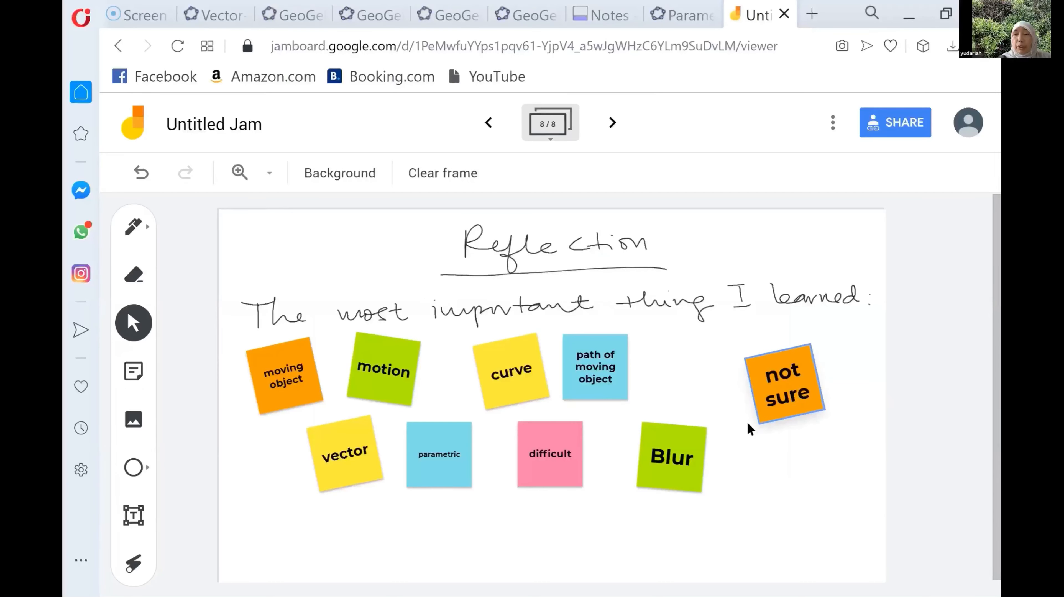
{"action": "left_click_drag", "start_coordinate": [670, 456], "coordinate": [809, 467]}
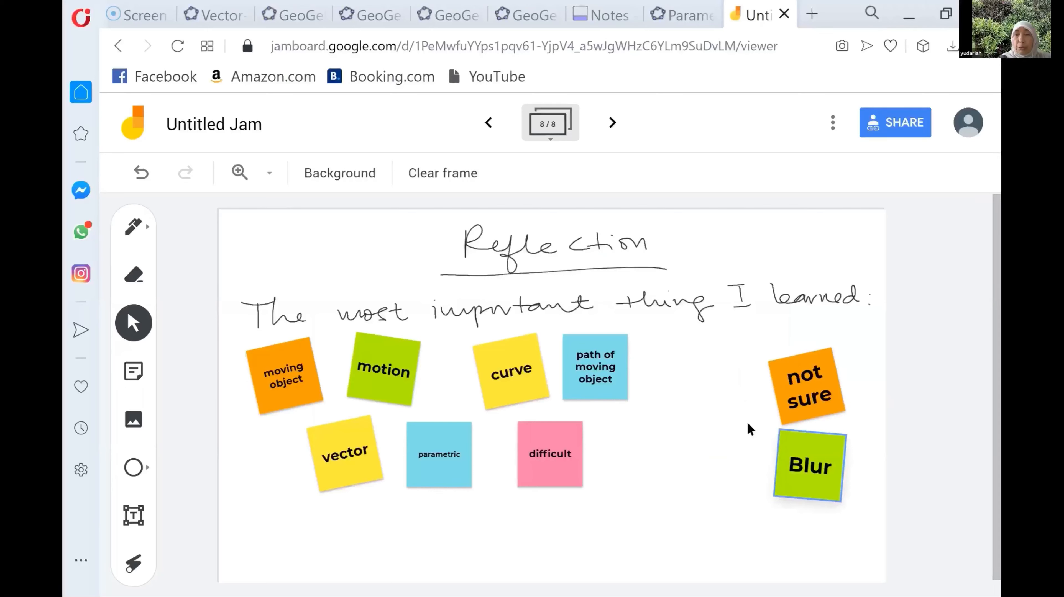
{"action": "left_click_drag", "start_coordinate": [550, 454], "coordinate": [705, 429]}
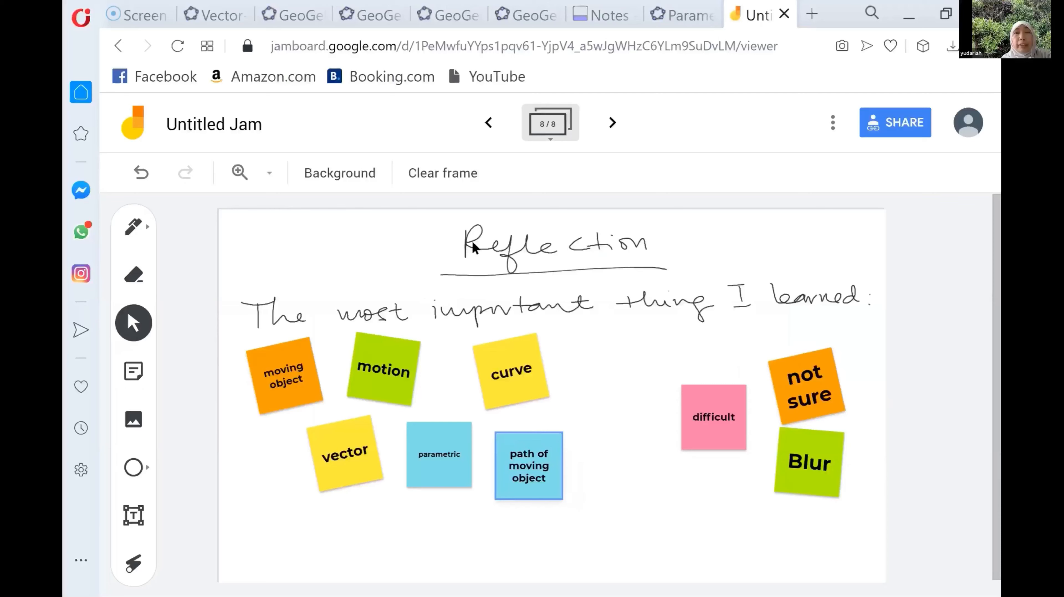
{"action": "mouse_move", "coordinate": [365, 478]}
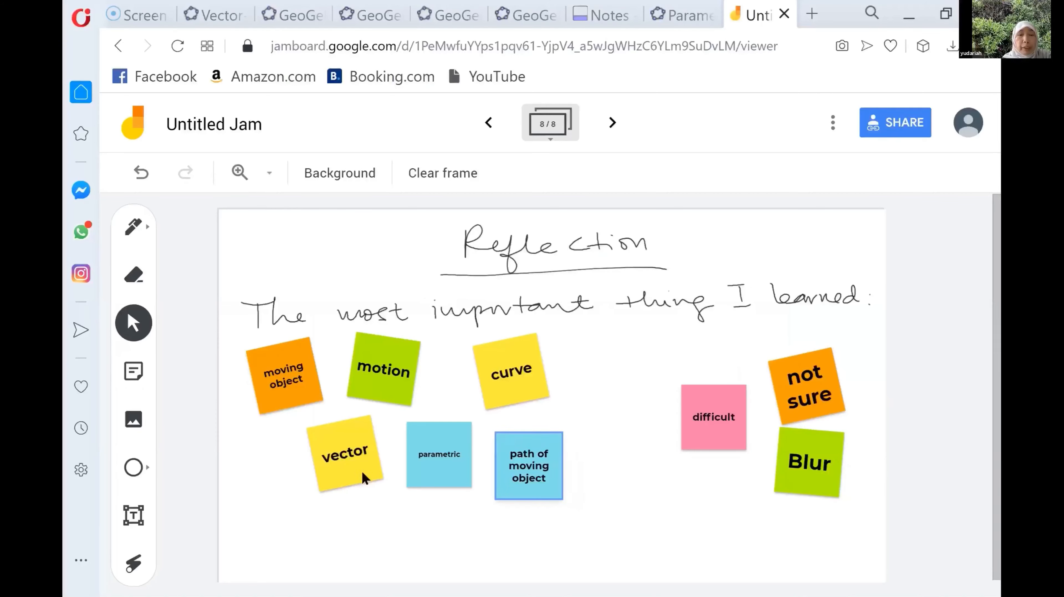
{"action": "mouse_move", "coordinate": [396, 322]}
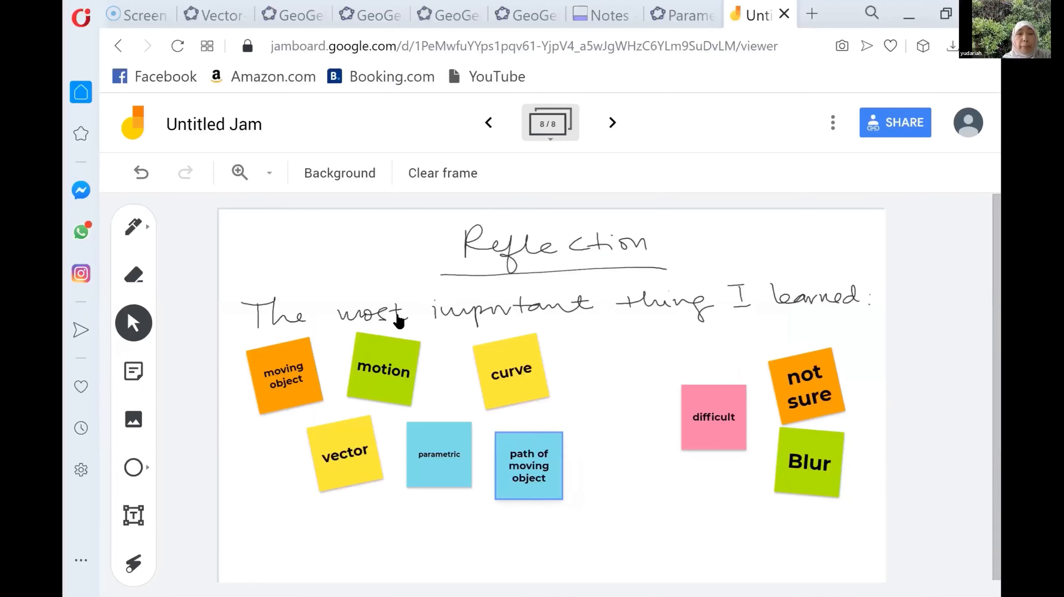